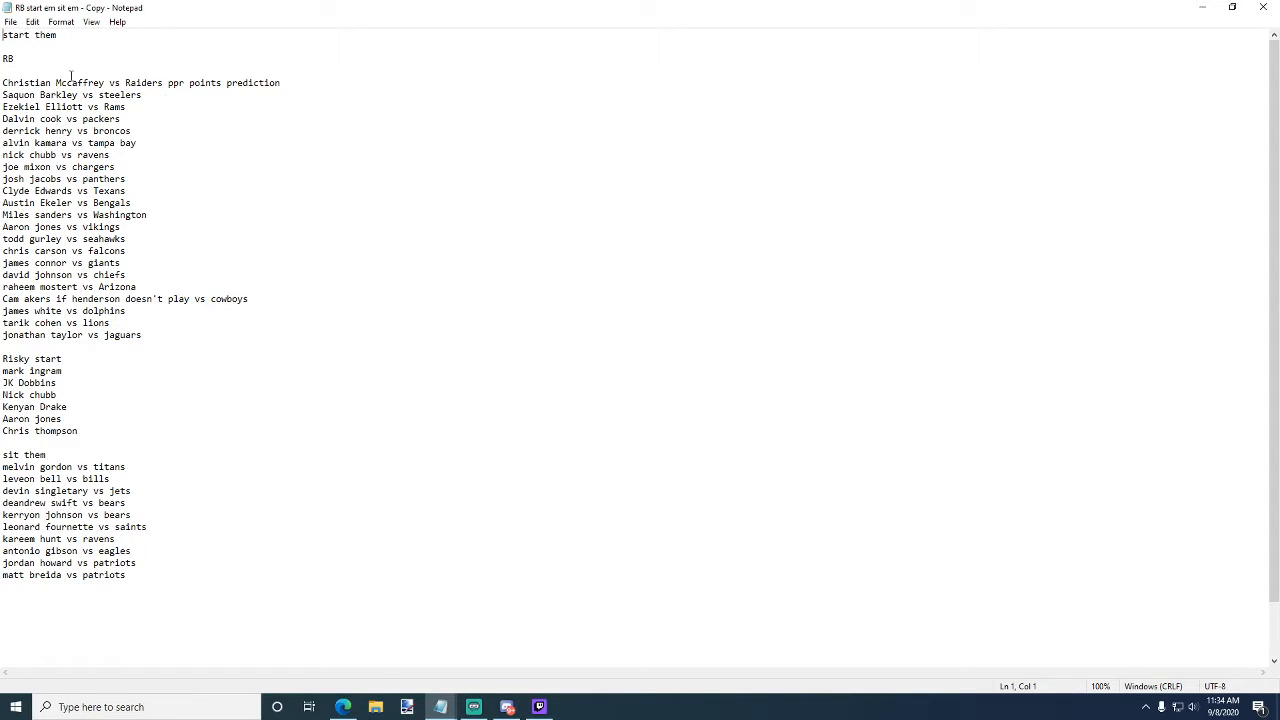
# Trim the Christian McCaffrey line to end at 'Raiders', dropping 'ppr points prediction'
pyautogui.click(10, 70)
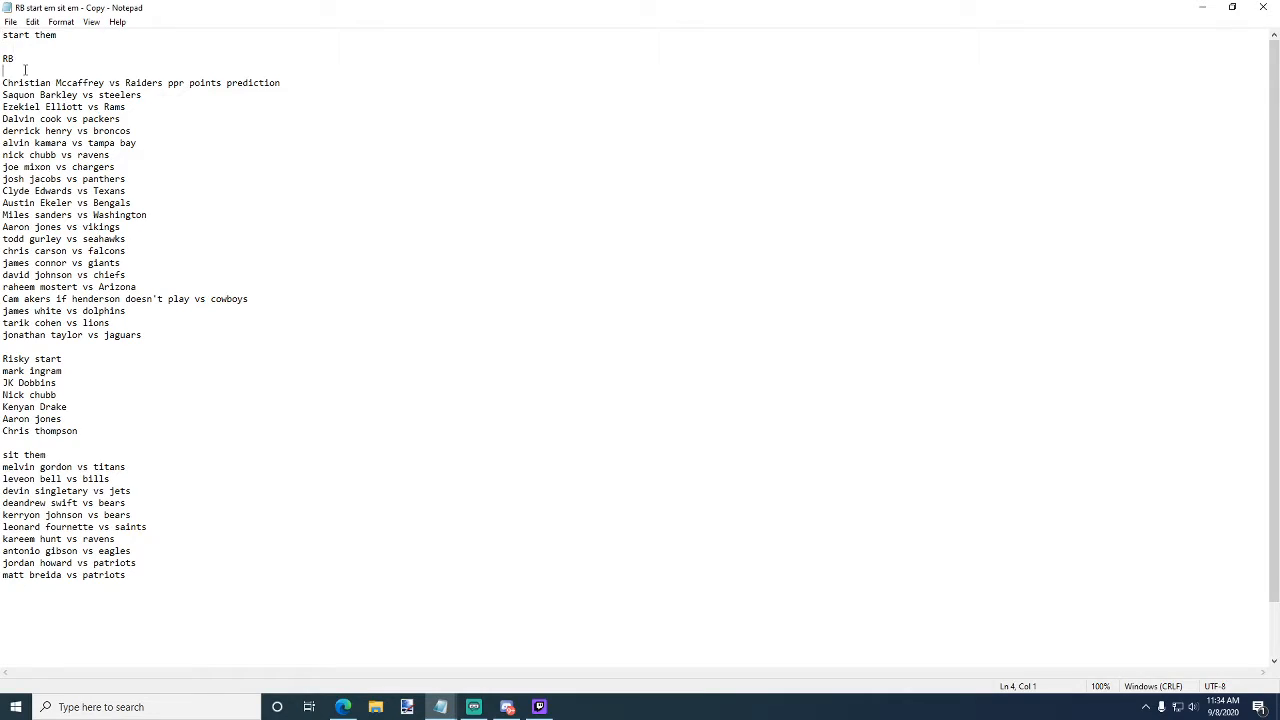
pyautogui.click(192, 119)
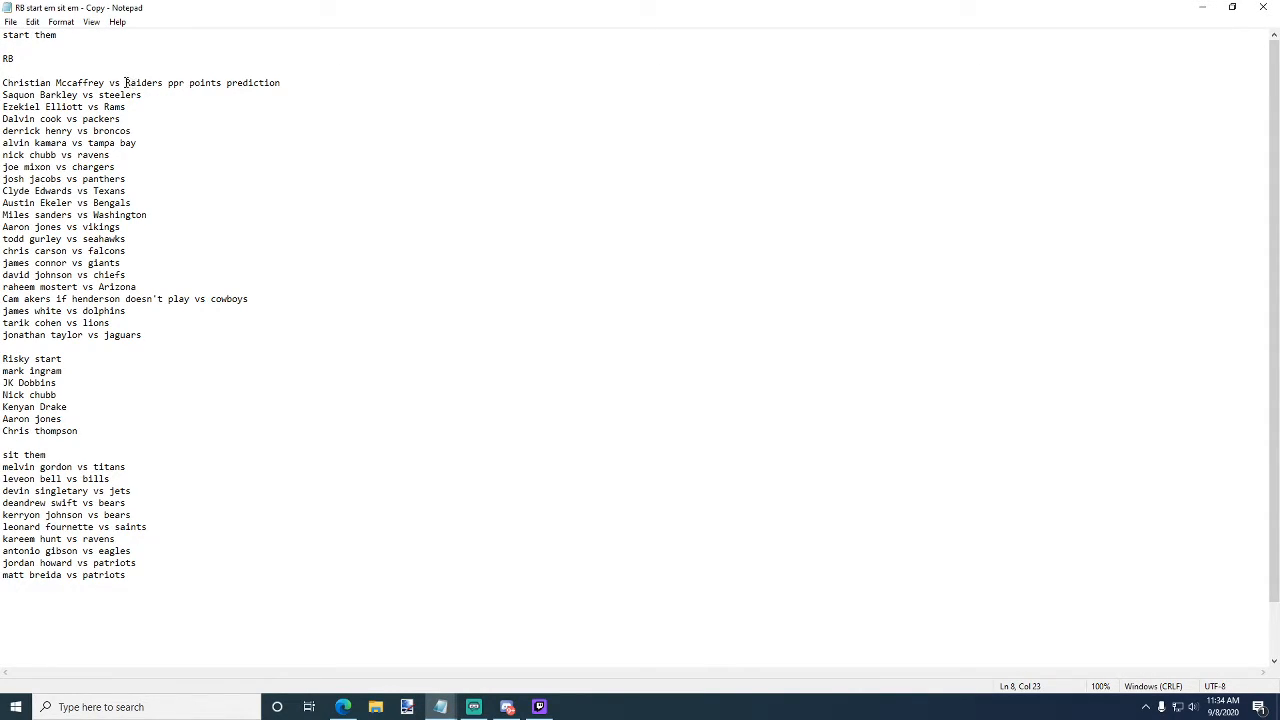
pyautogui.tripleClick(72, 95)
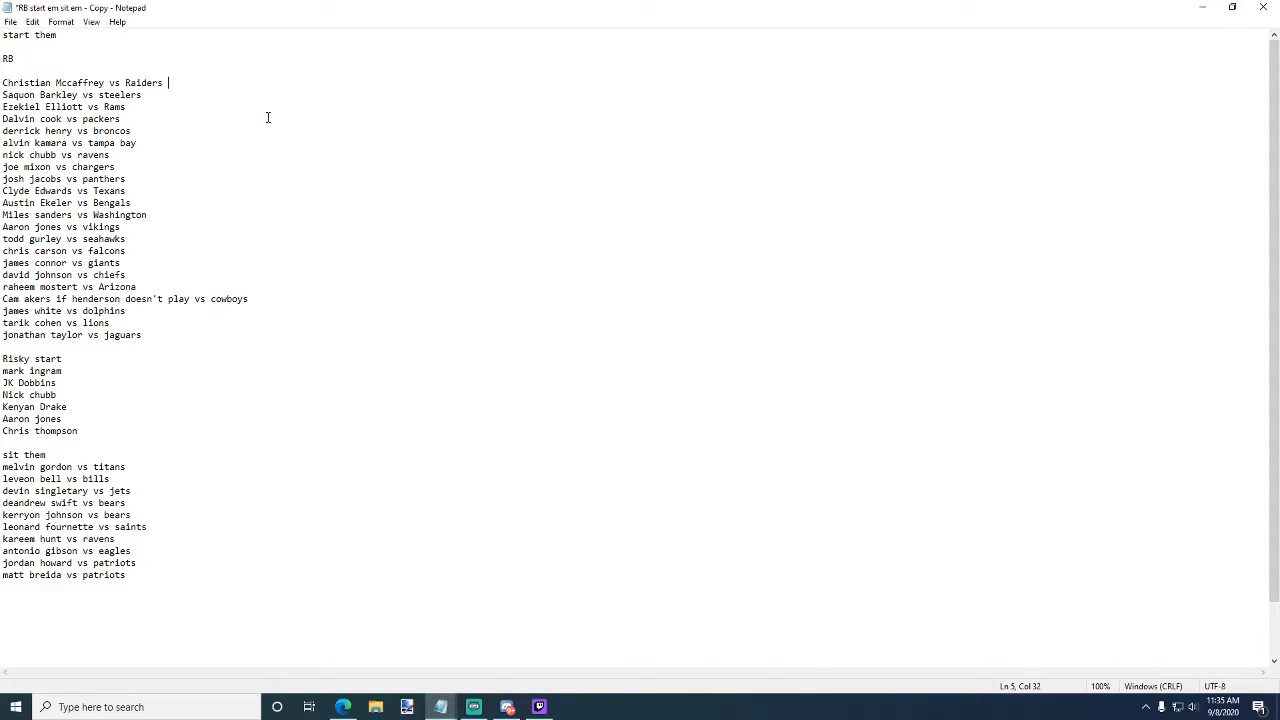
pyautogui.moveTo(160, 94)
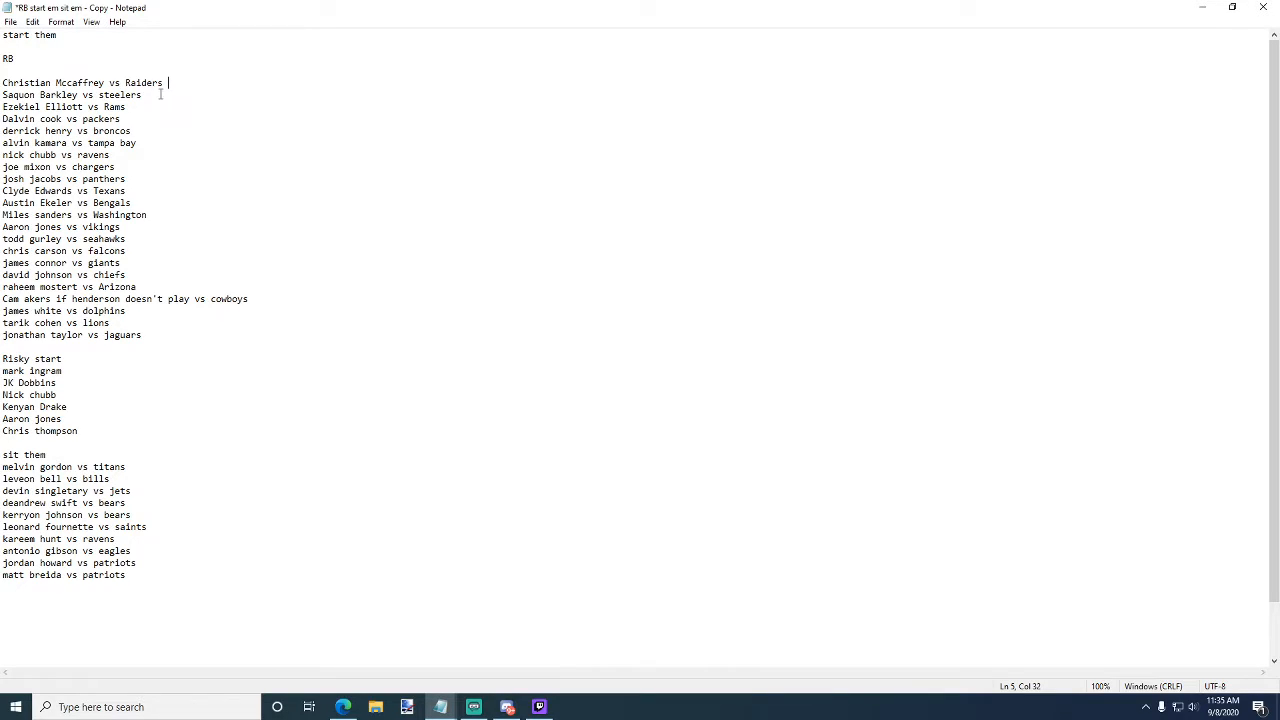
pyautogui.click(145, 94)
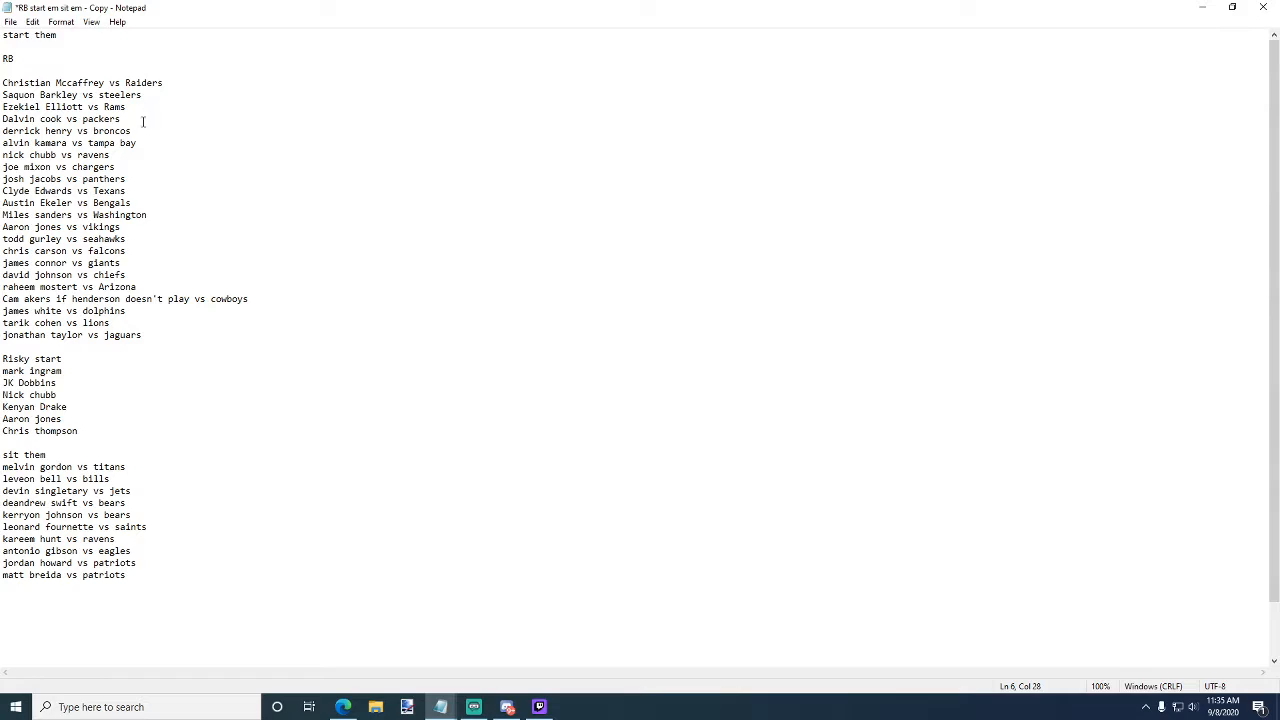
pyautogui.click(121, 118)
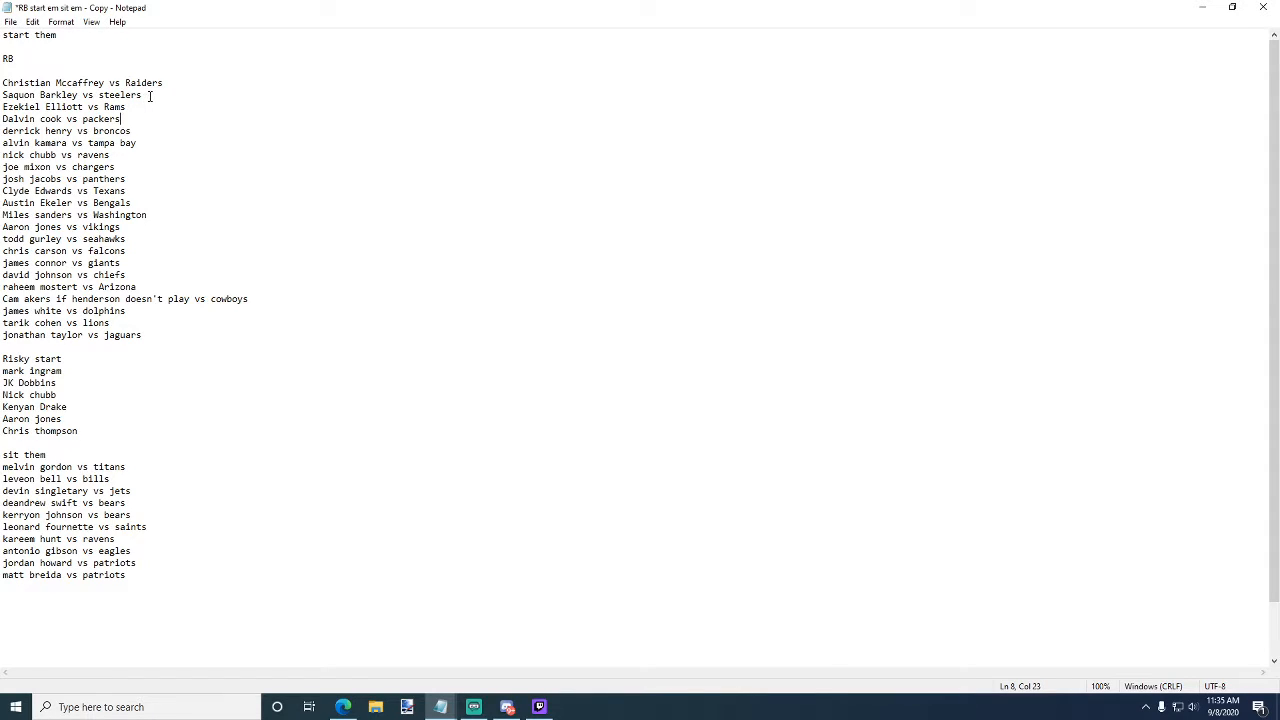
pyautogui.click(126, 107)
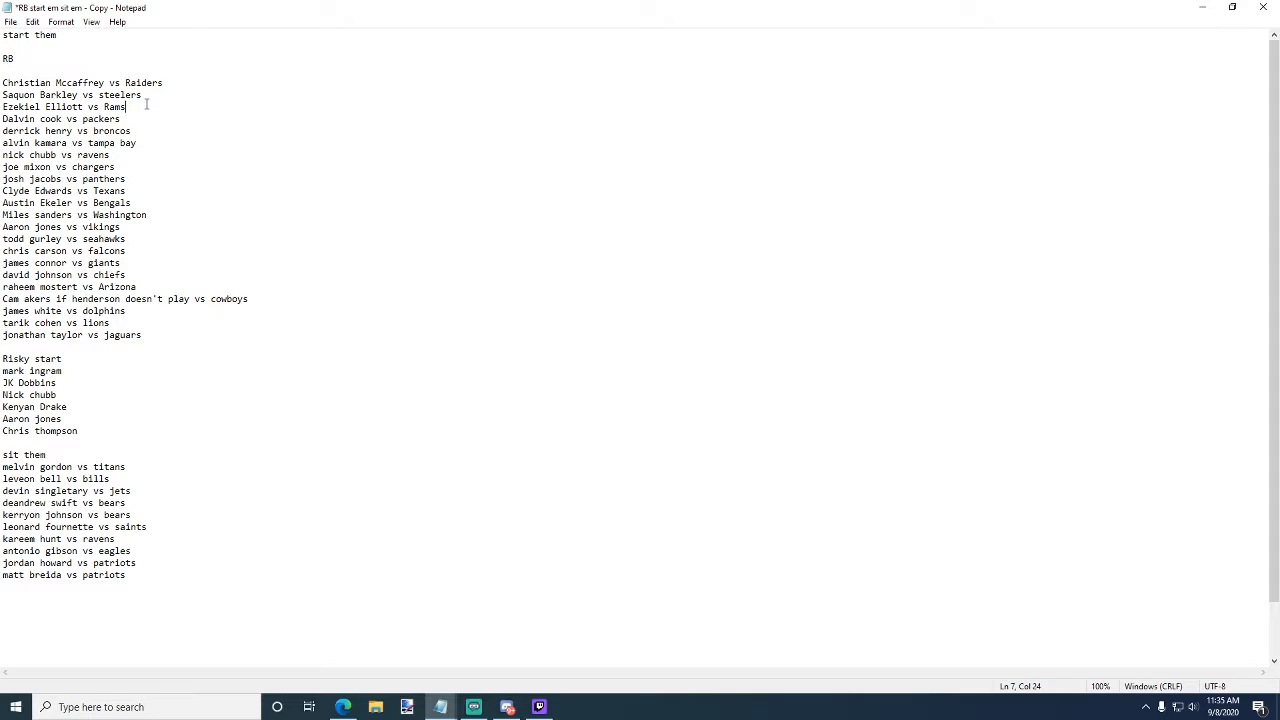
pyautogui.click(131, 131)
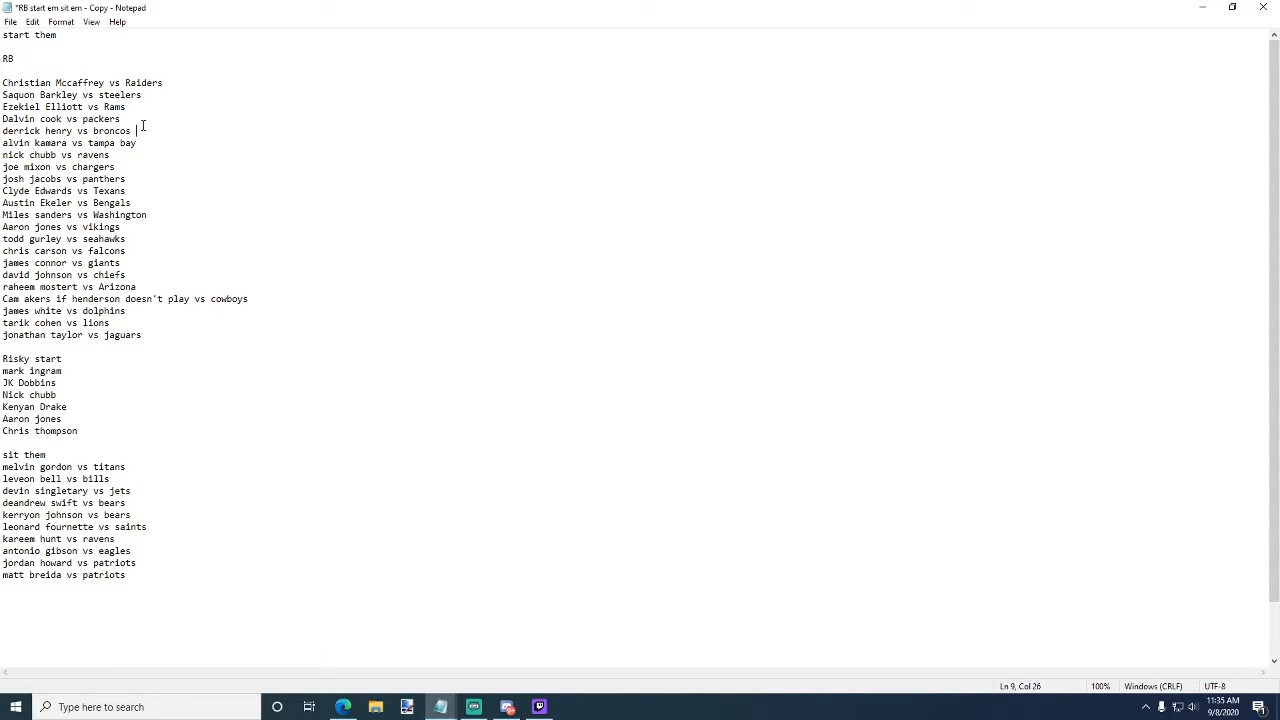
pyautogui.click(120, 118)
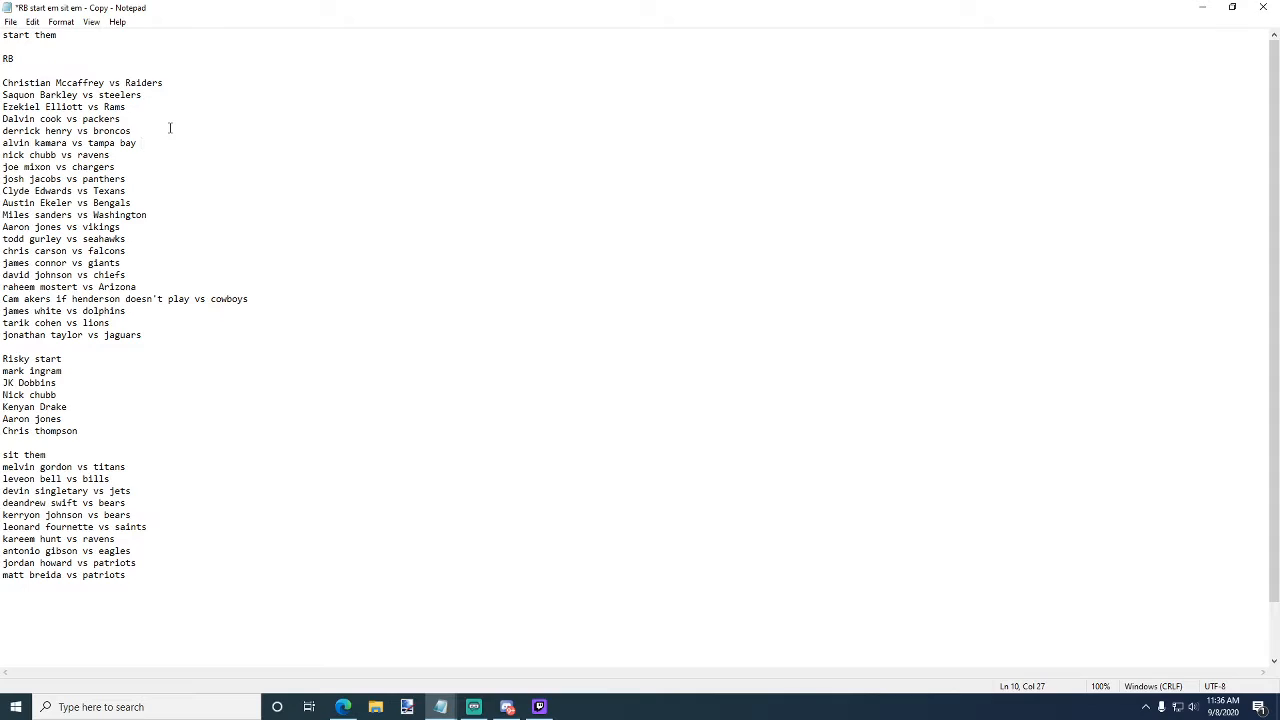
pyautogui.moveTo(147, 152)
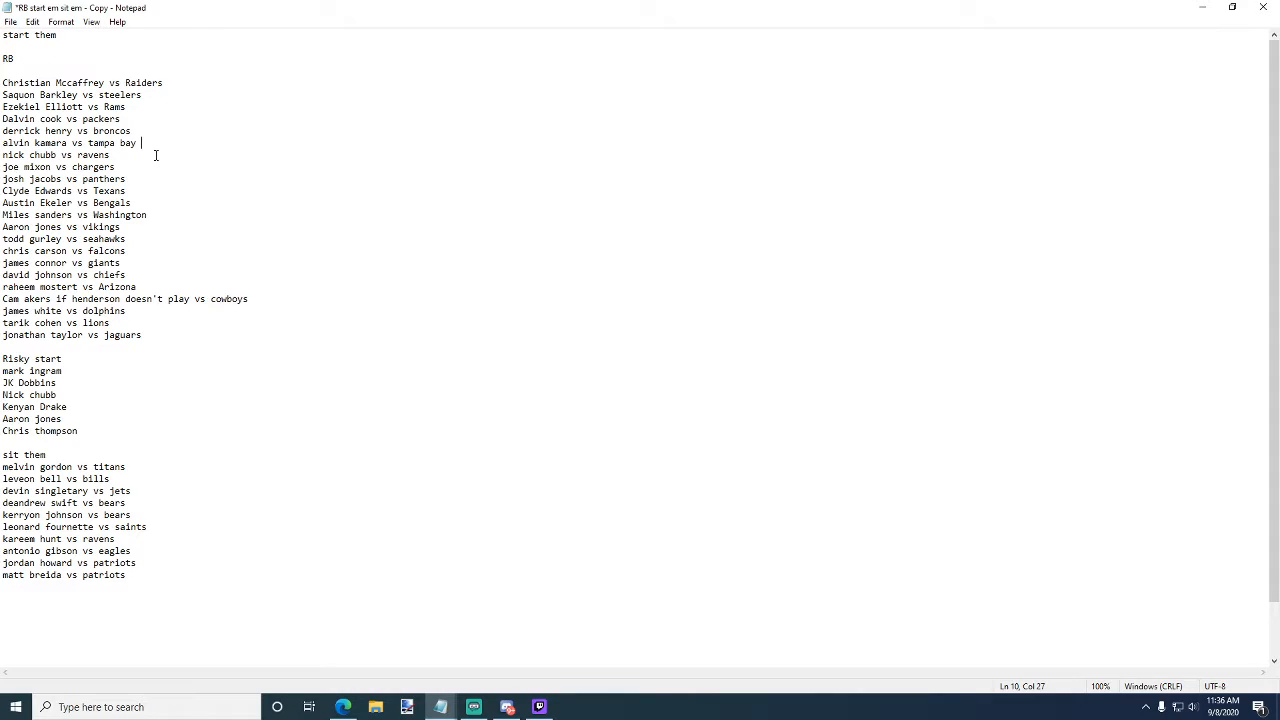
pyautogui.moveTo(177, 127)
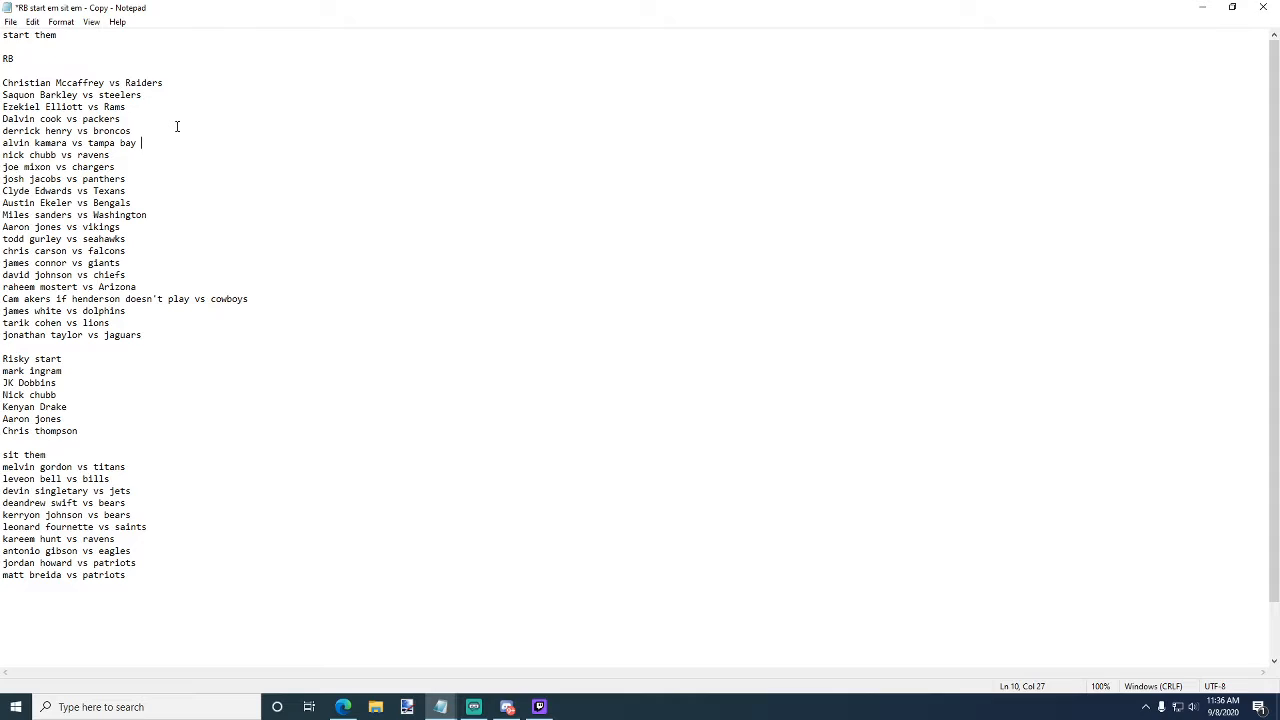
pyautogui.moveTo(140, 168)
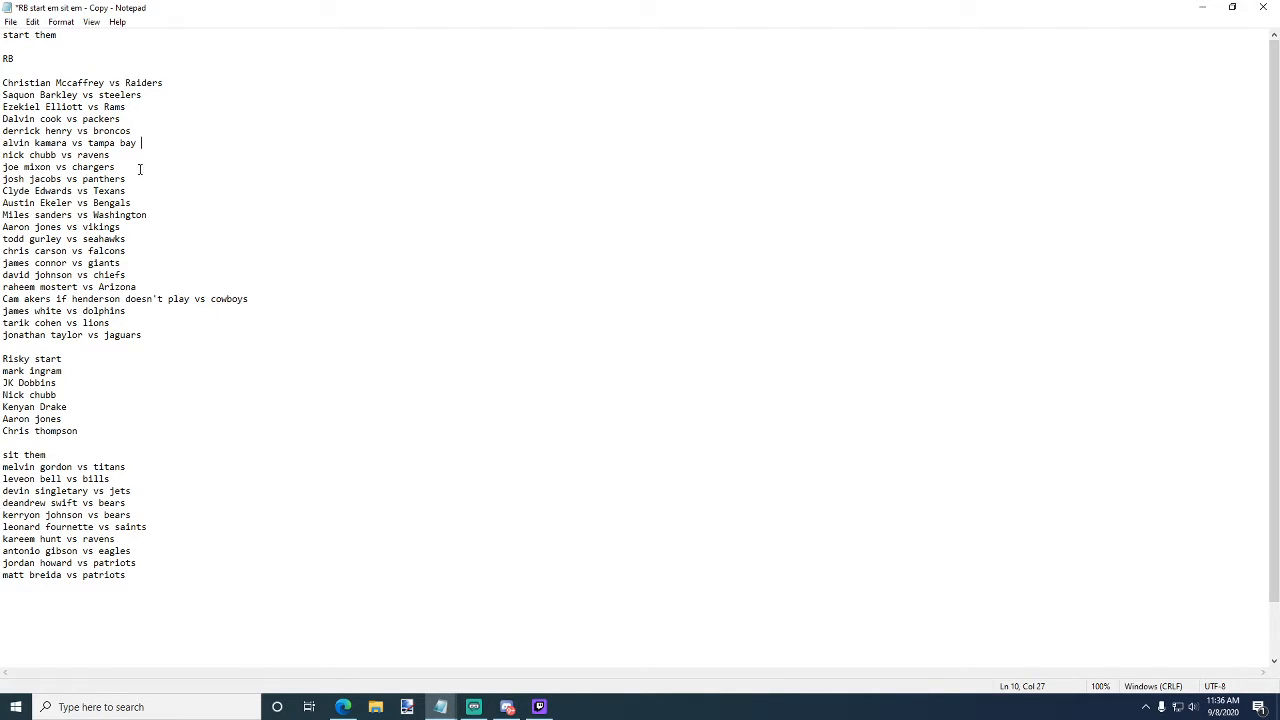
pyautogui.click(135, 164)
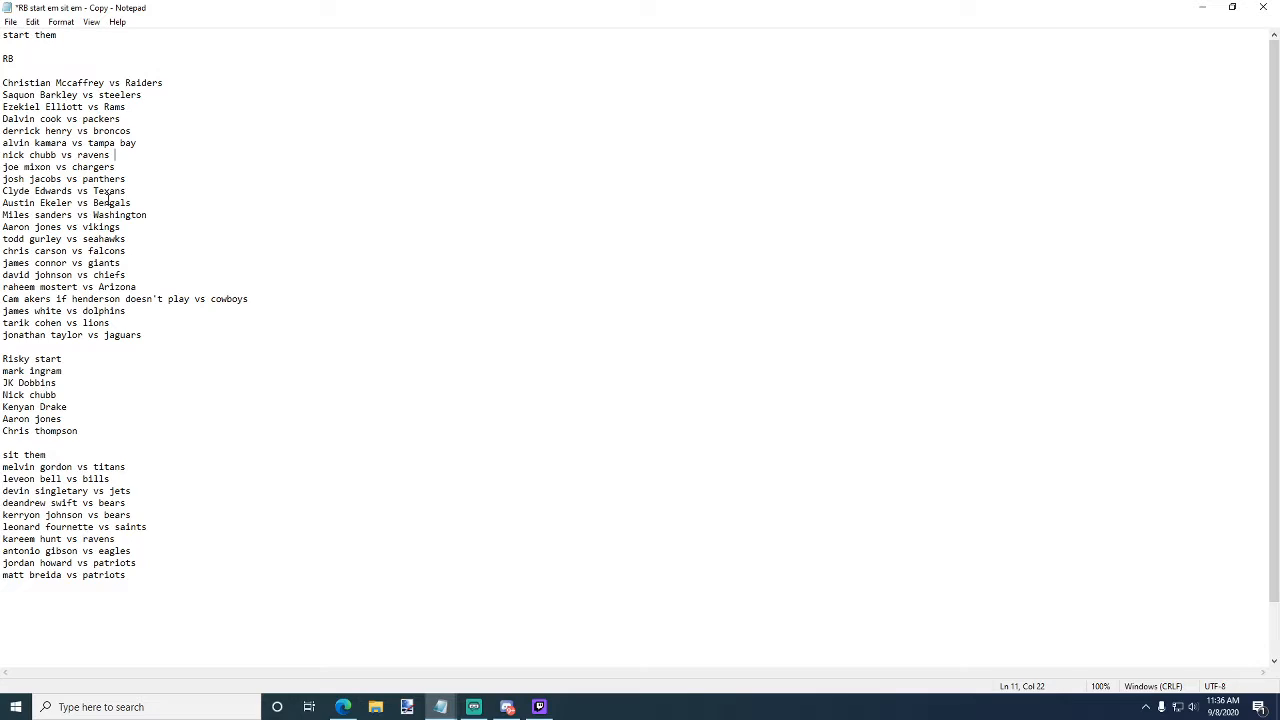
pyautogui.moveTo(176, 139)
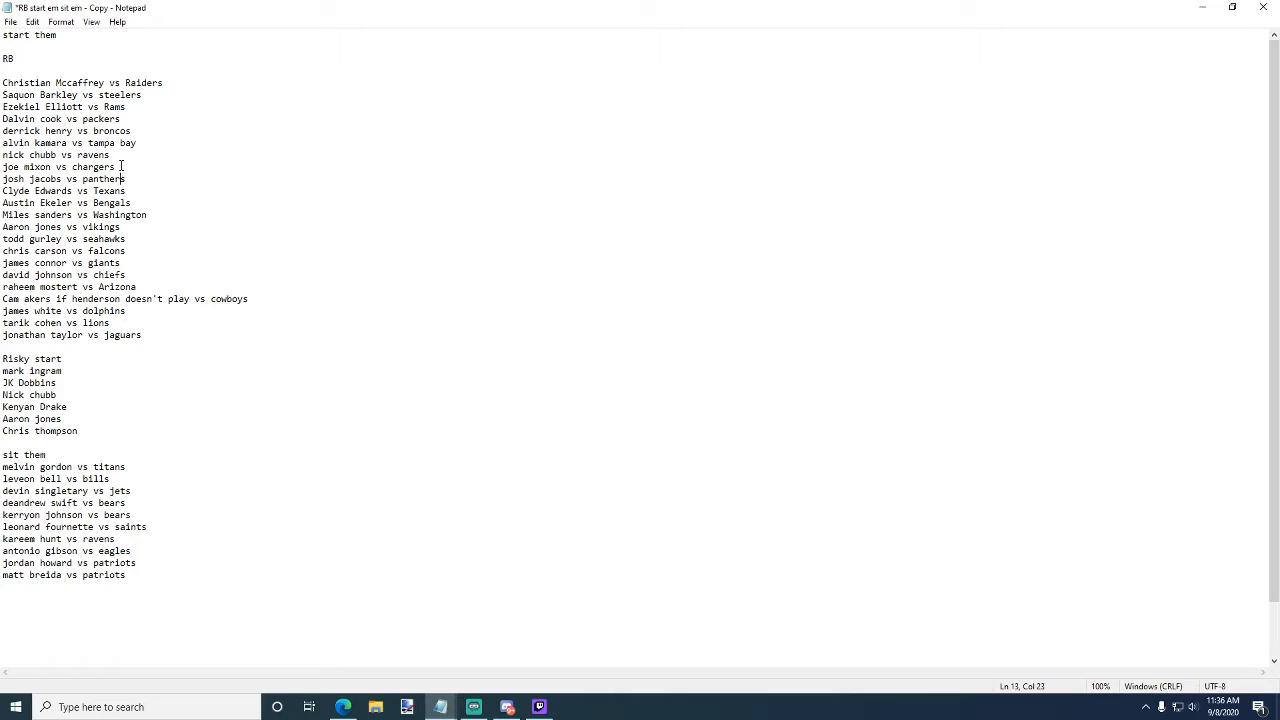
pyautogui.click(138, 180)
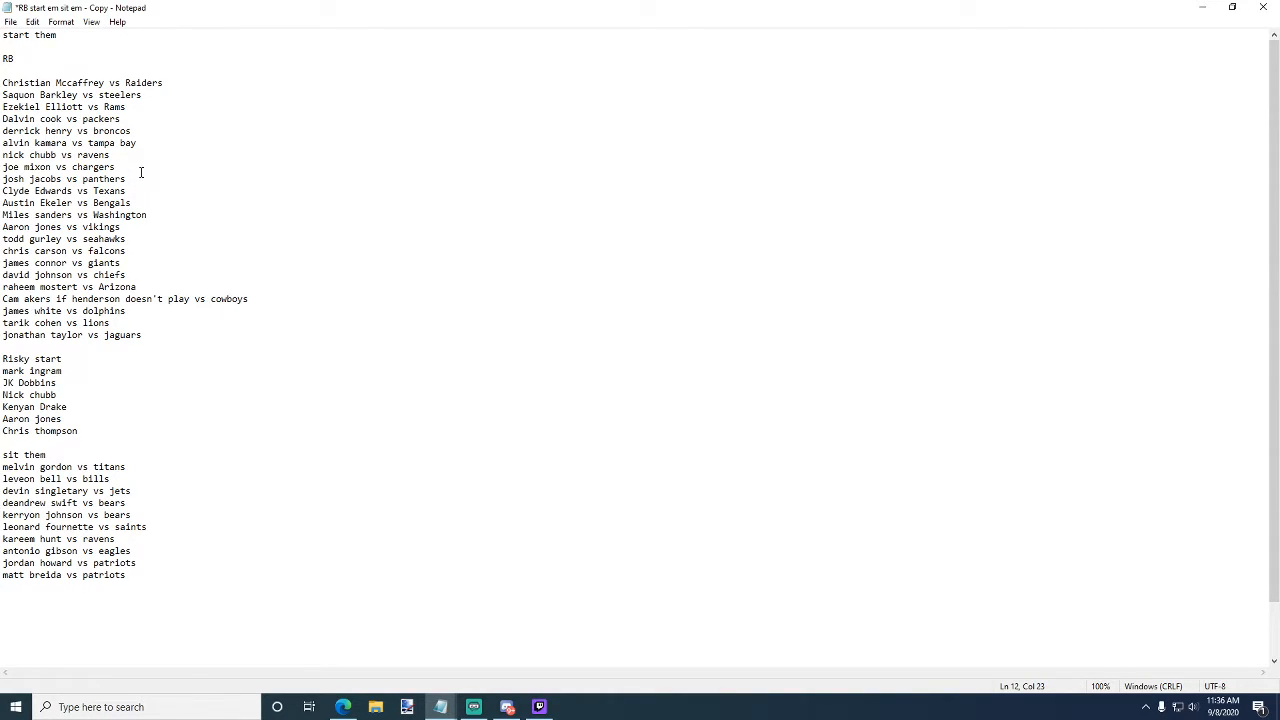
pyautogui.click(130, 178)
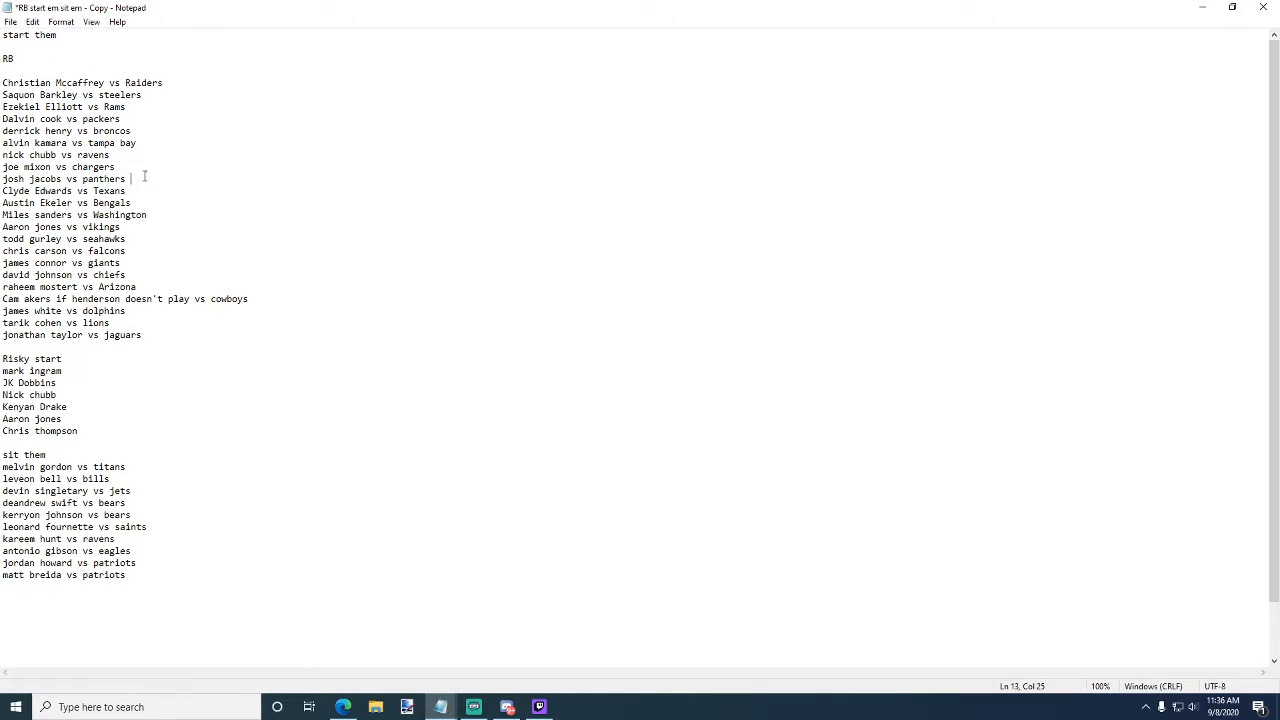
pyautogui.moveTo(115, 179)
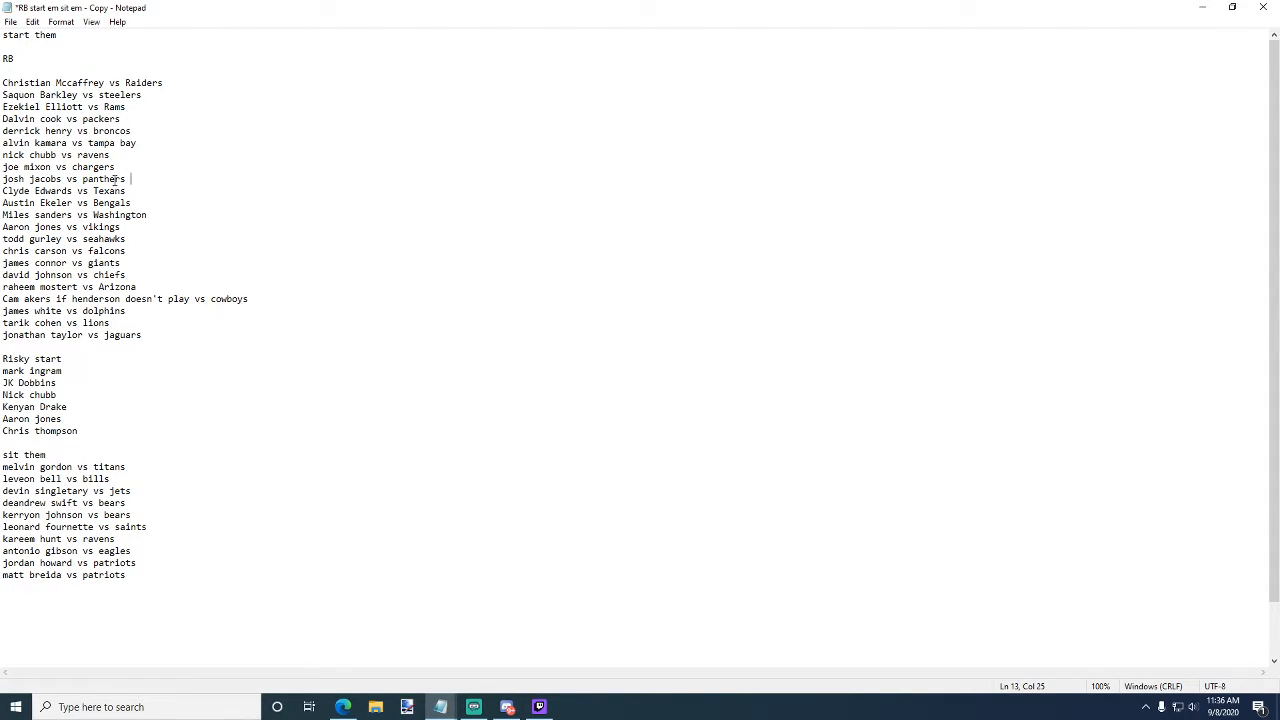
pyautogui.doubleClick(97, 178)
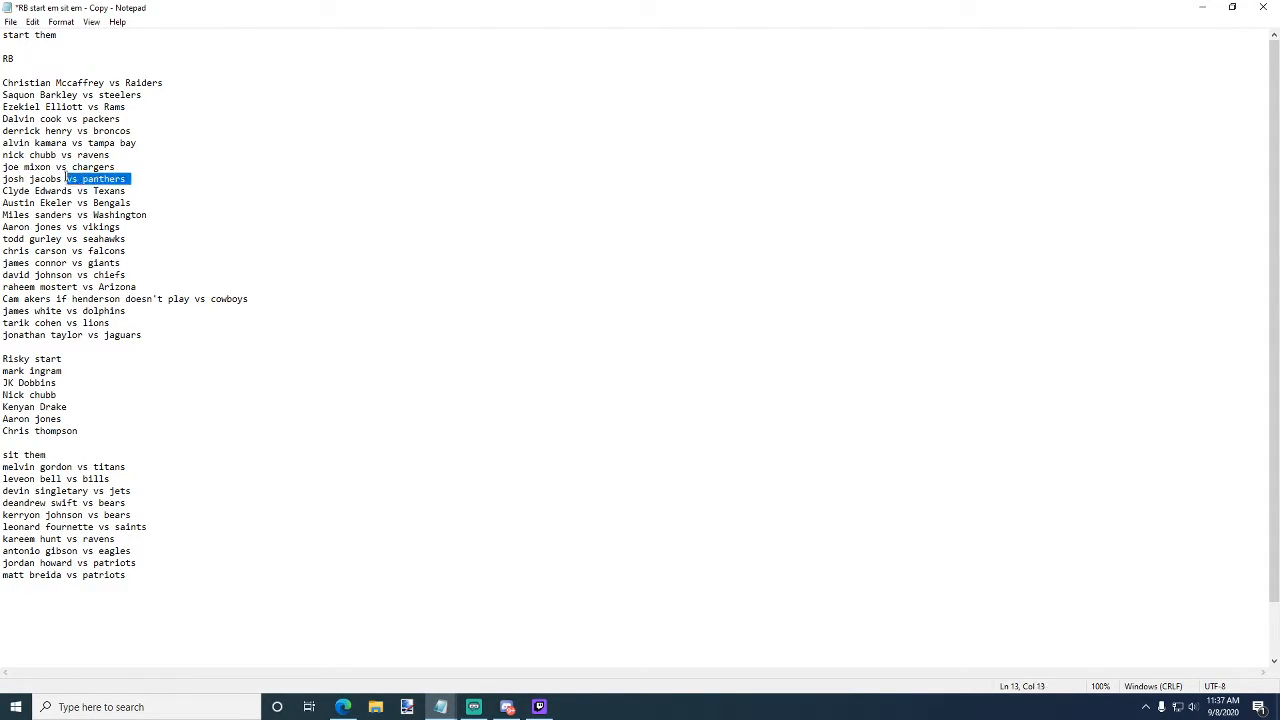
pyautogui.click(180, 78)
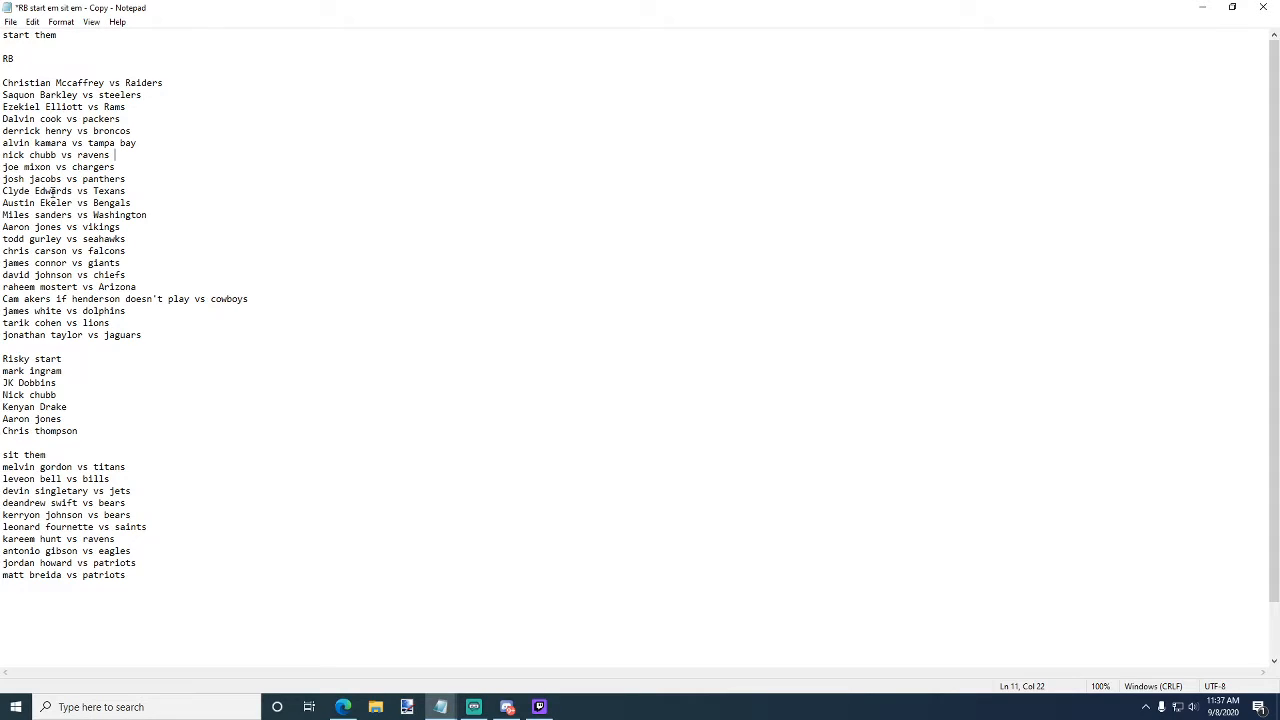
pyautogui.moveTo(238, 188)
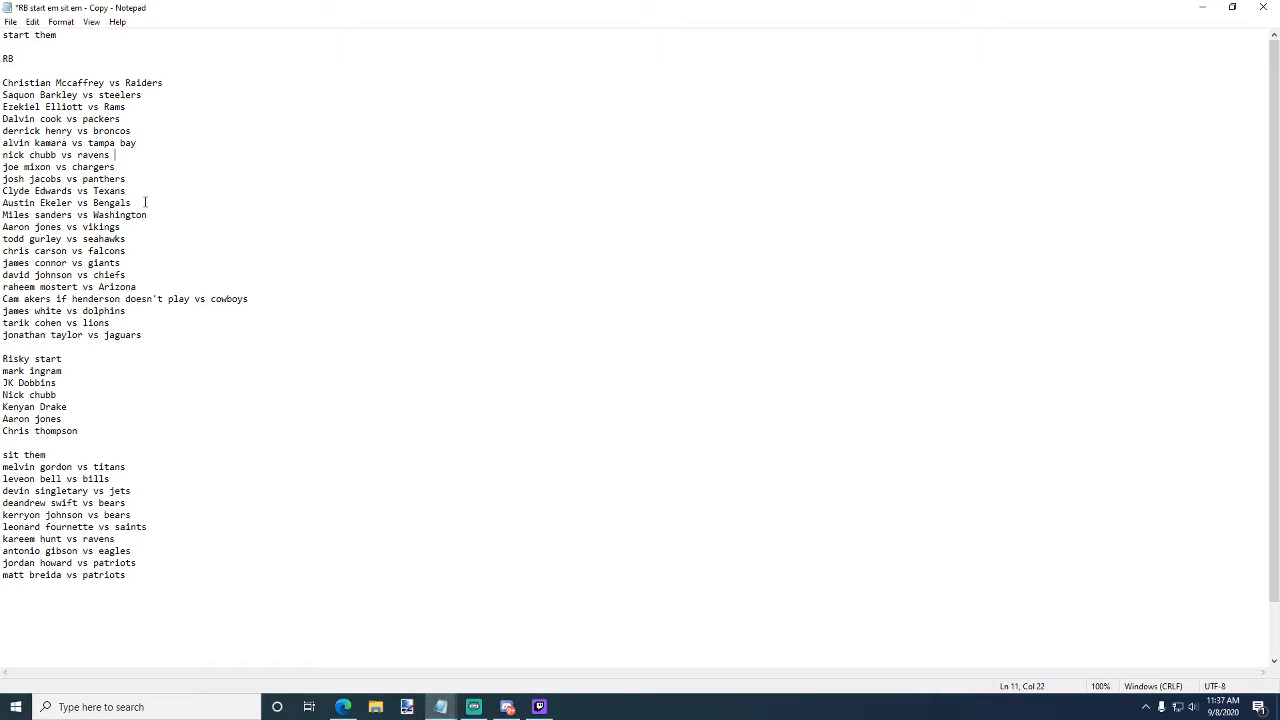
pyautogui.click(137, 202)
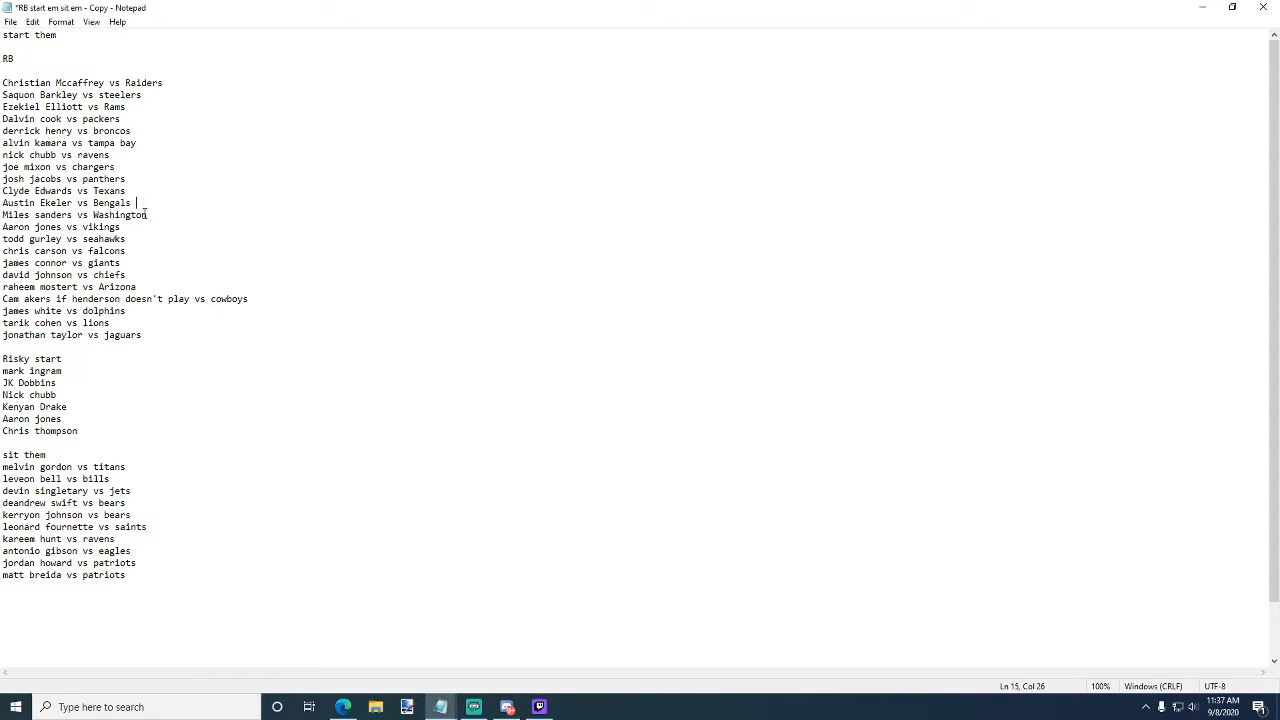
pyautogui.click(175, 214)
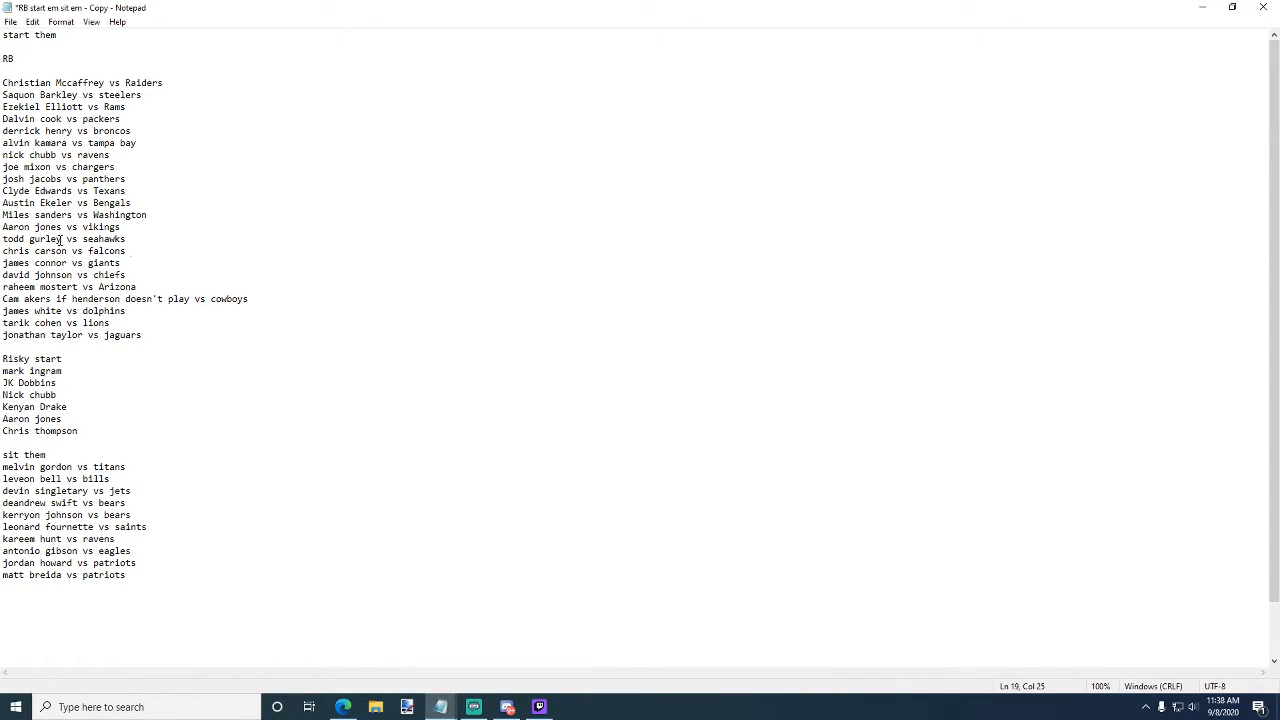
pyautogui.click(130, 262)
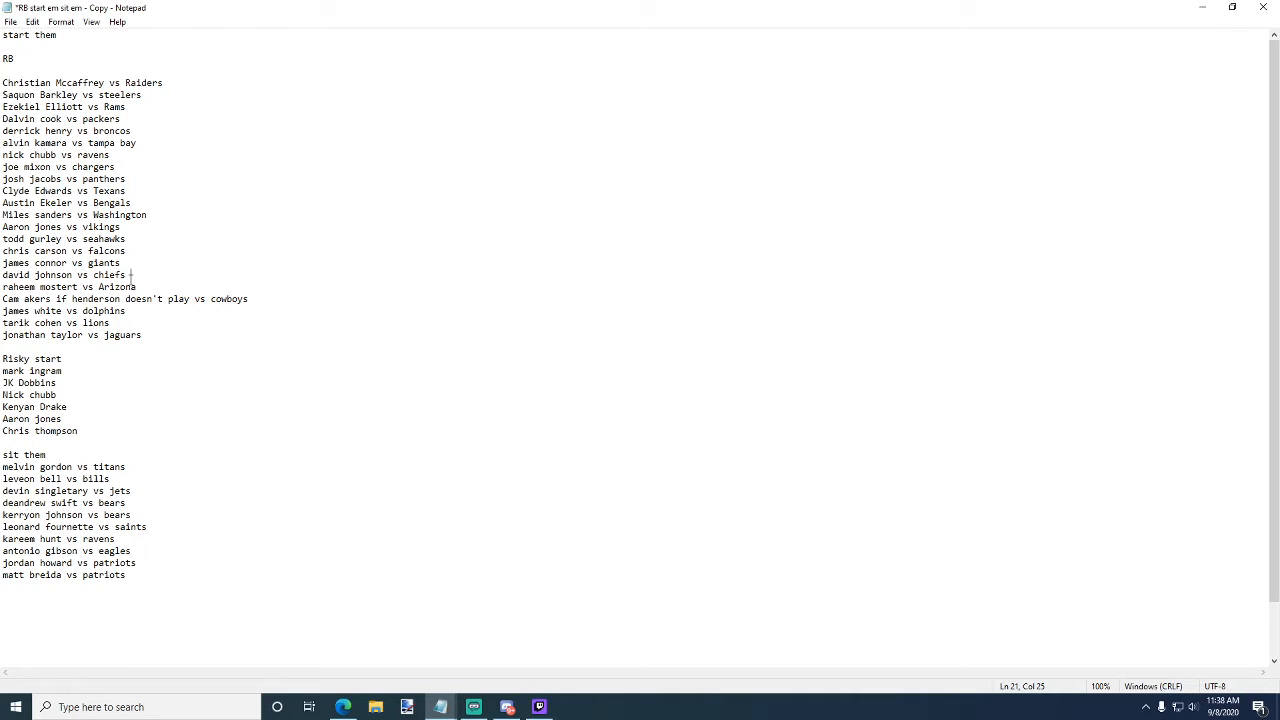
pyautogui.click(145, 287)
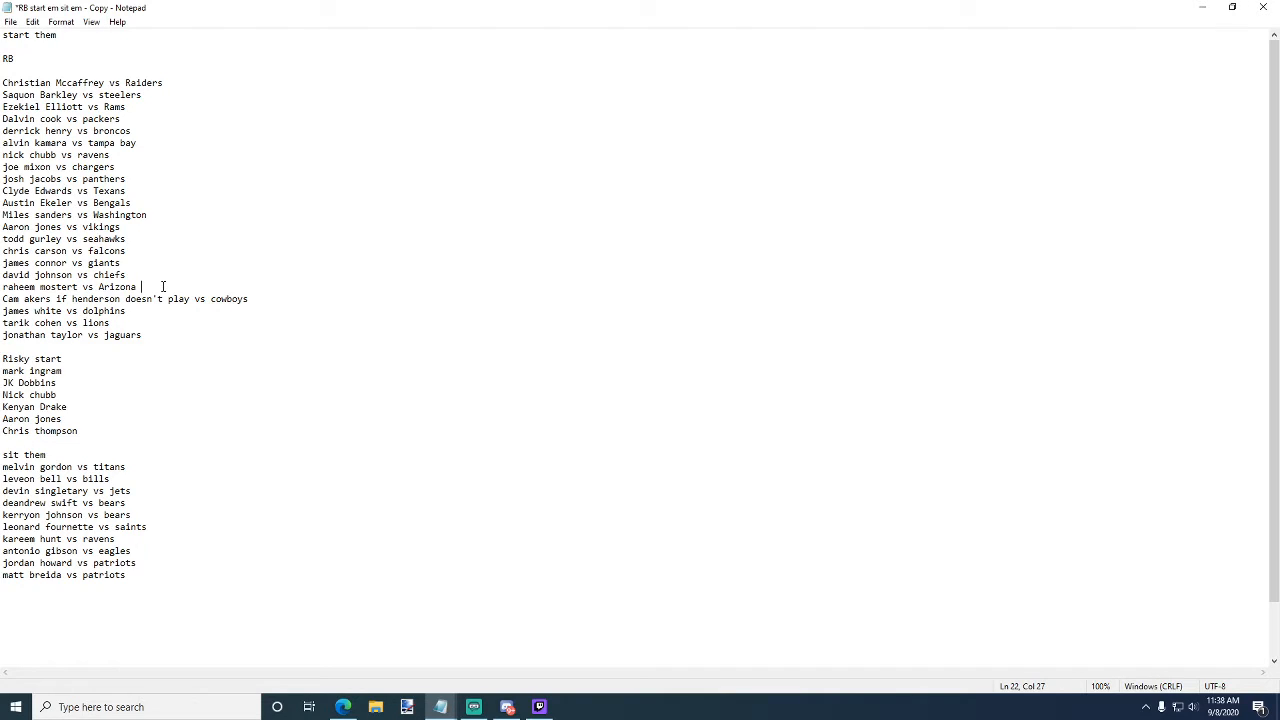
pyautogui.moveTo(482, 171)
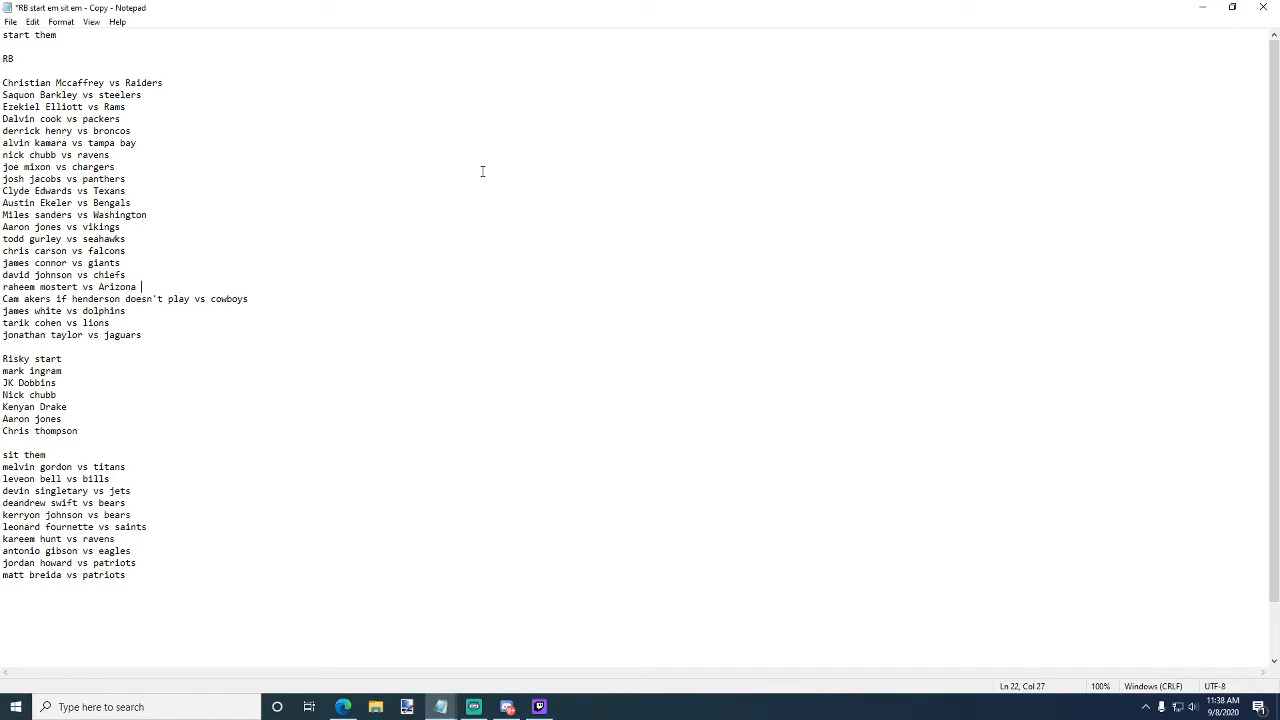
pyautogui.moveTo(464, 280)
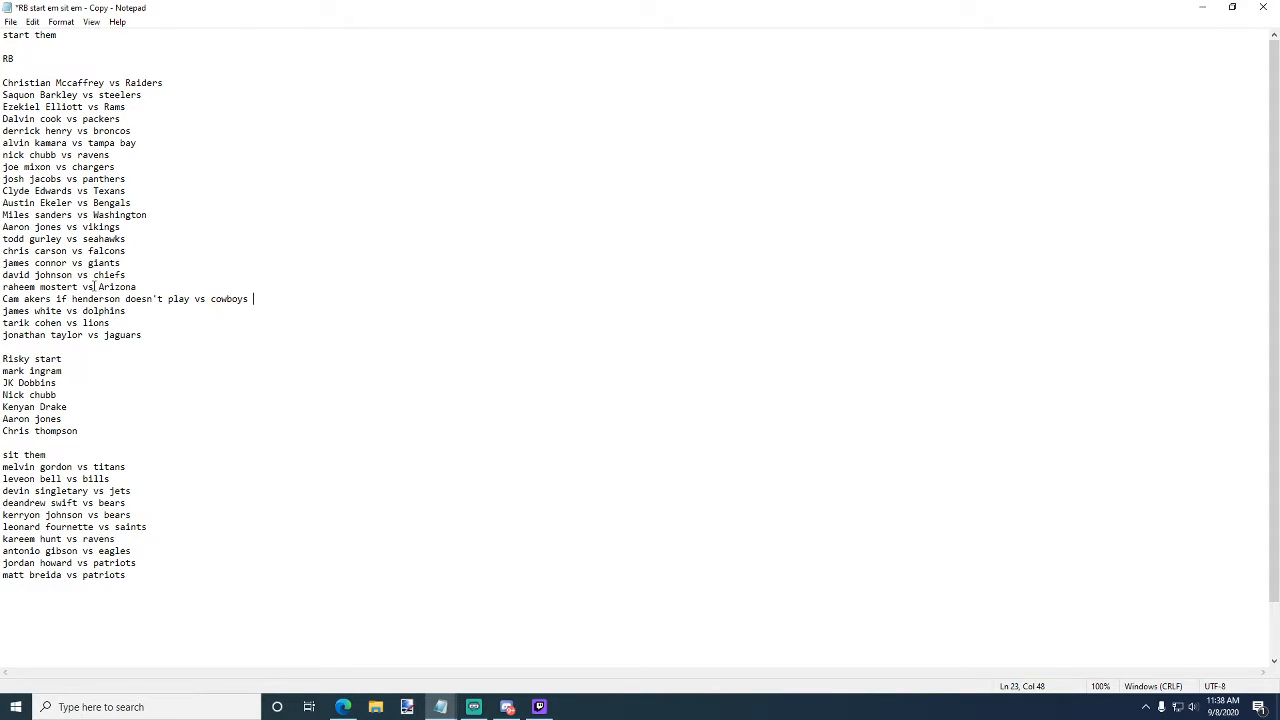
pyautogui.moveTo(150, 315)
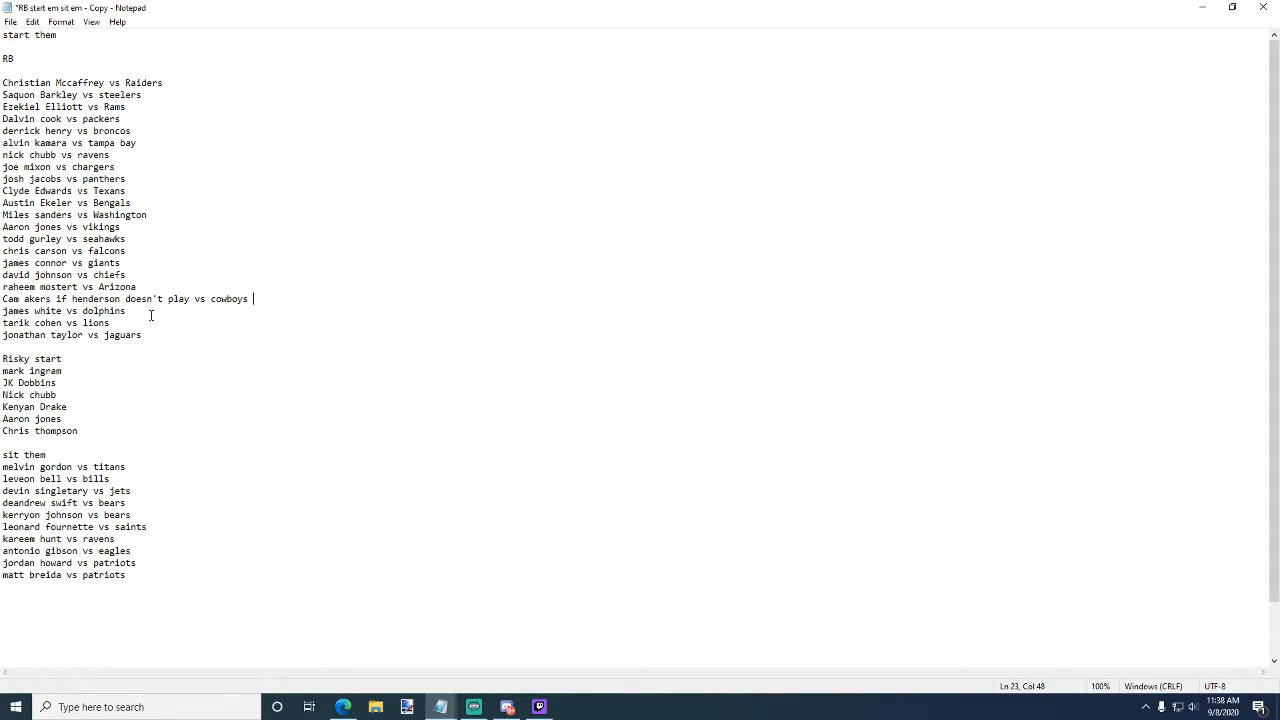
pyautogui.moveTo(184, 316)
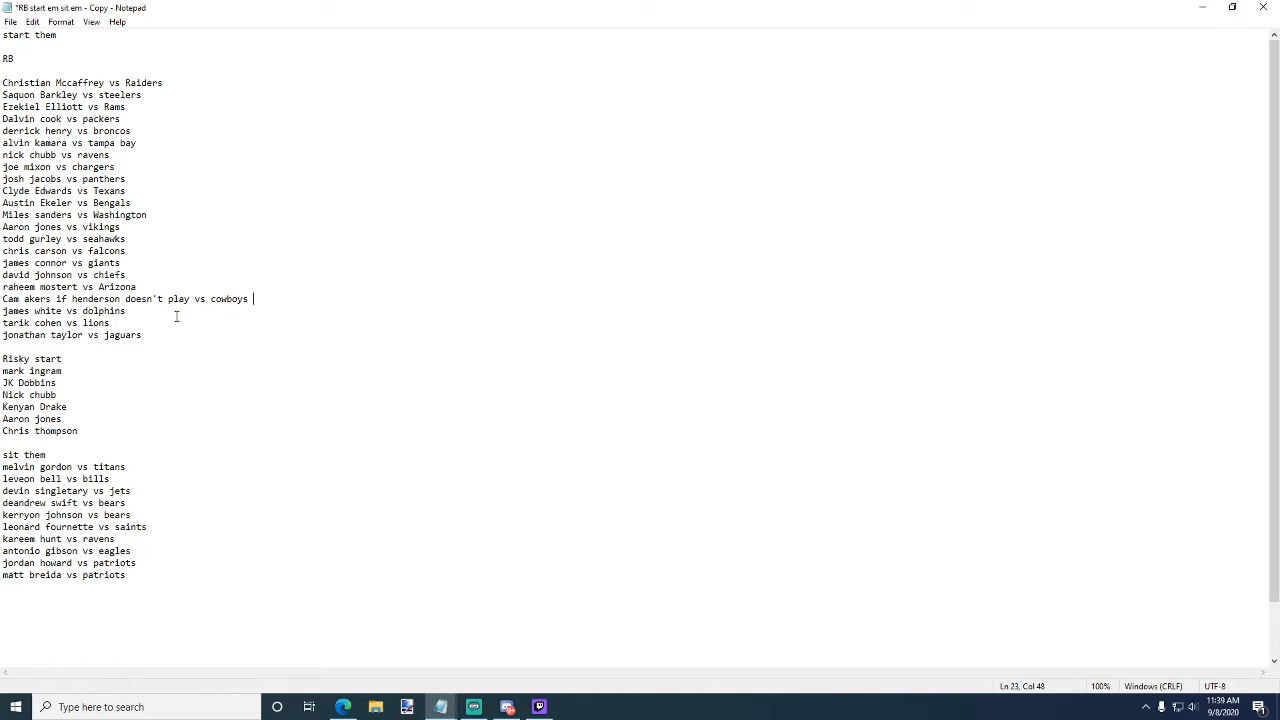
pyautogui.moveTo(145, 302)
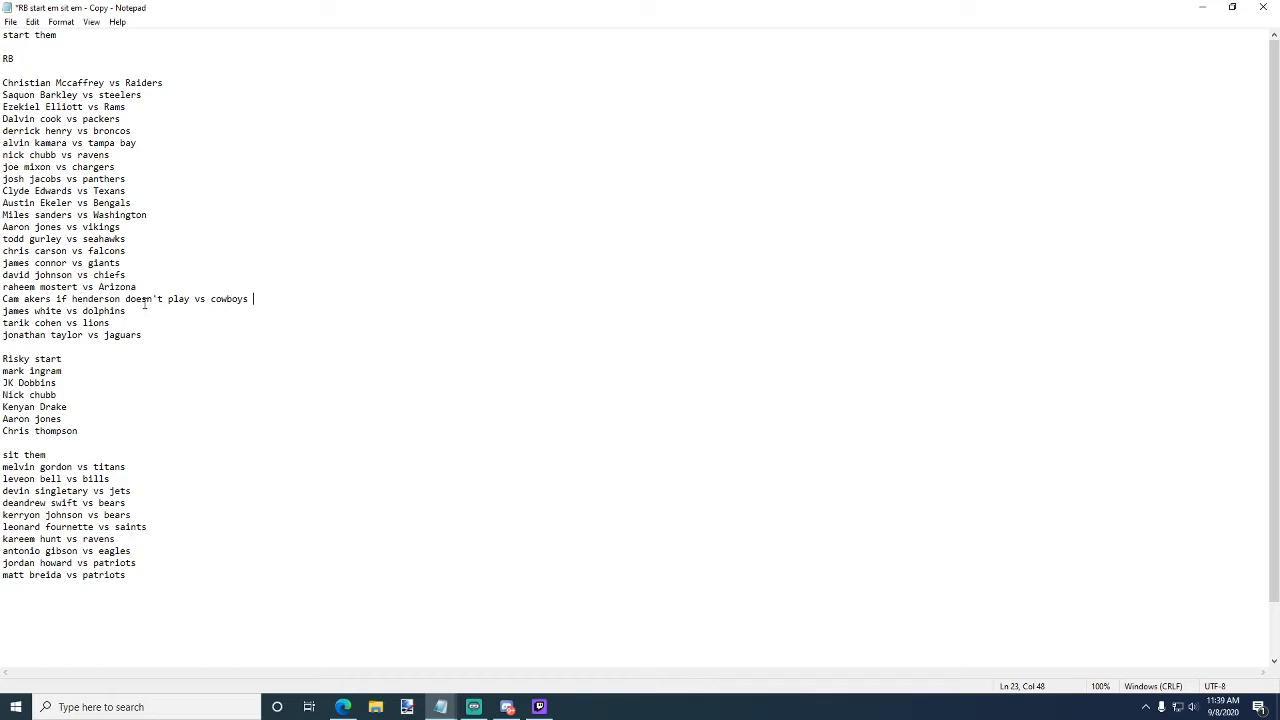
pyautogui.moveTo(186, 282)
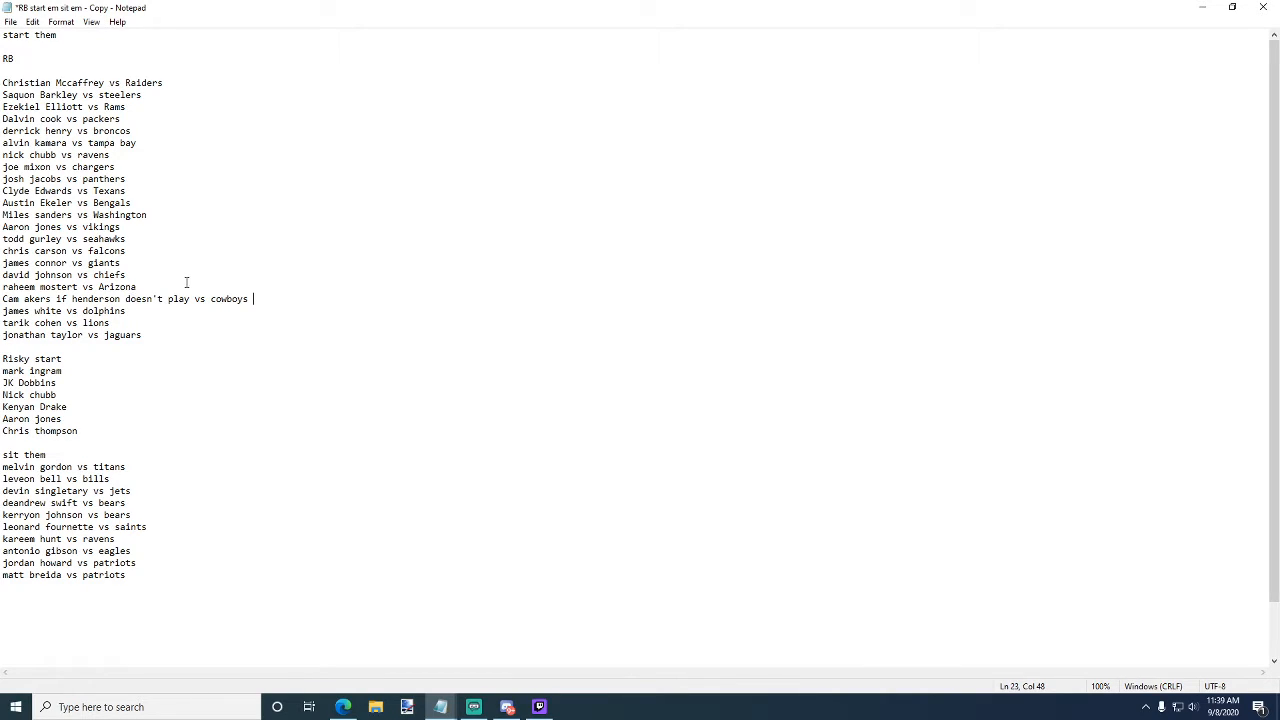
pyautogui.moveTo(222, 330)
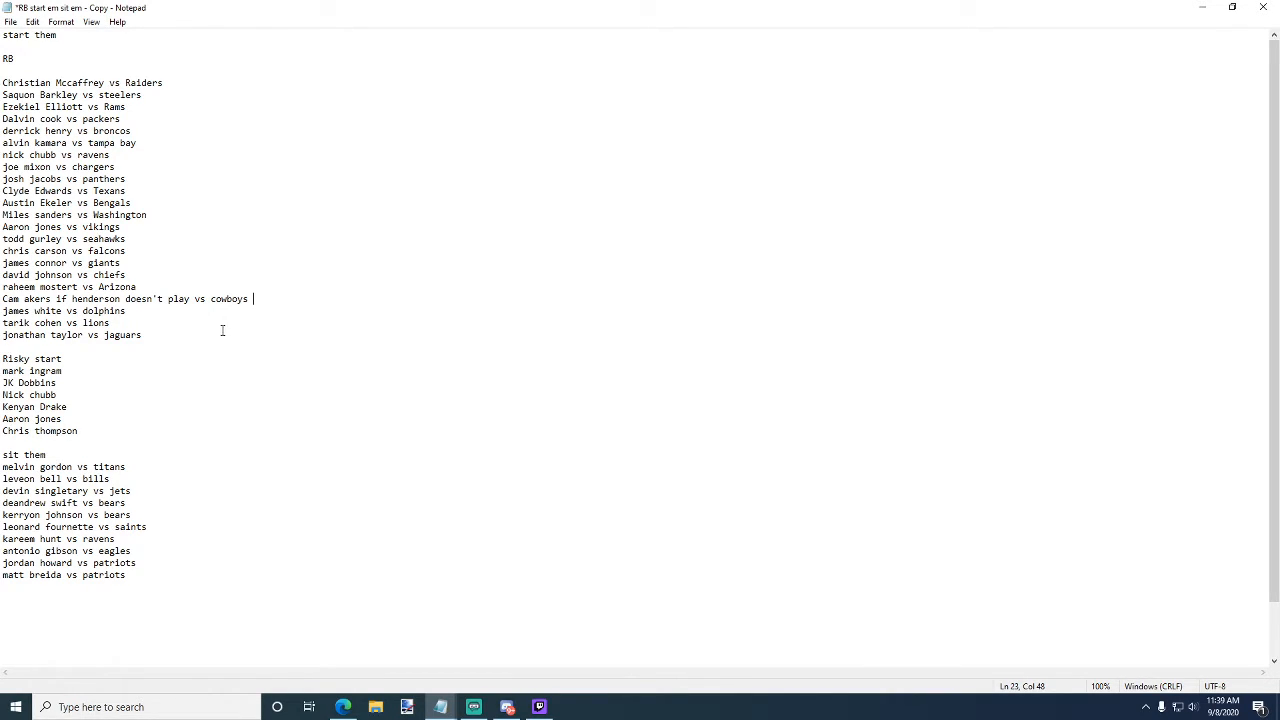
pyautogui.moveTo(178, 297)
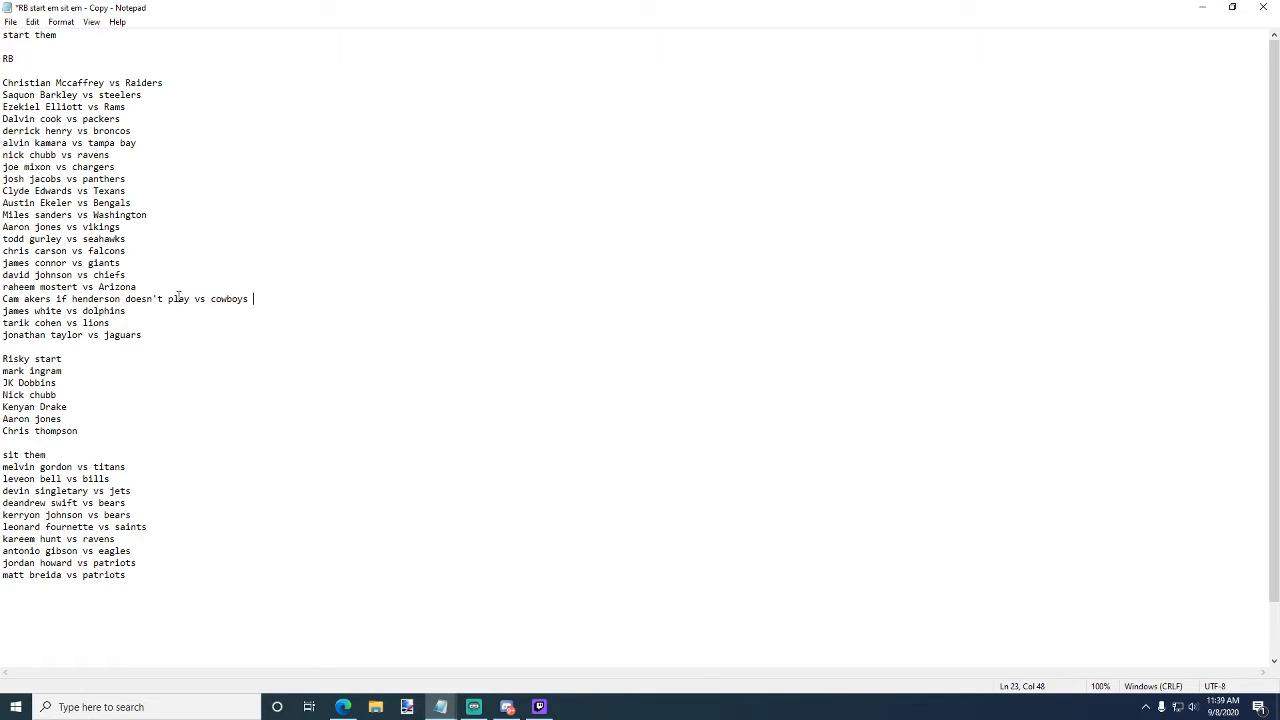
pyautogui.moveTo(126, 335)
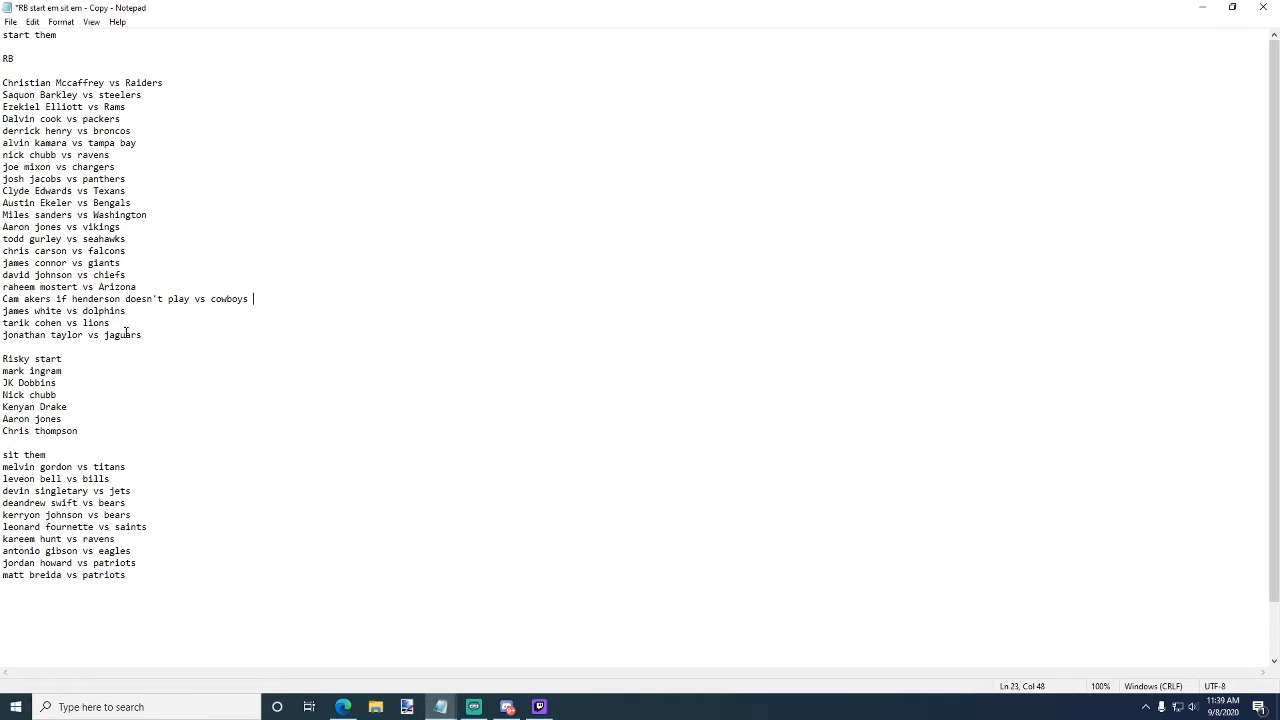
pyautogui.click(116, 322)
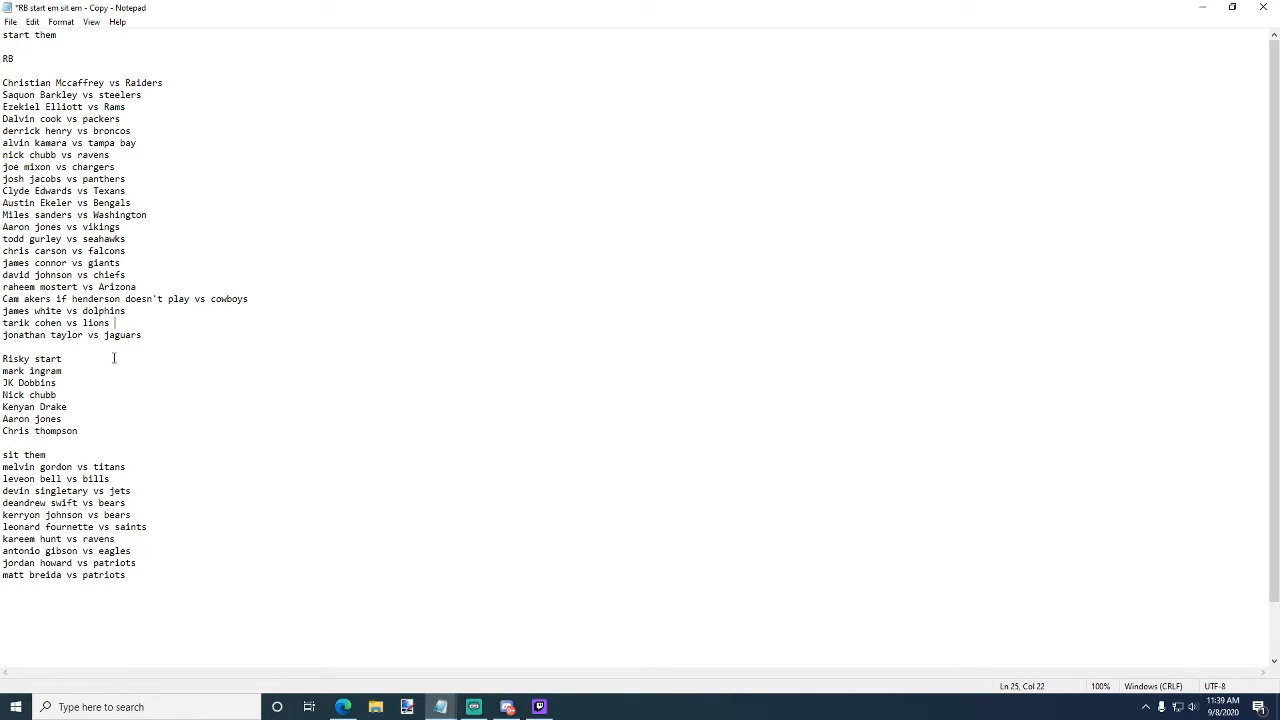
pyautogui.click(145, 335)
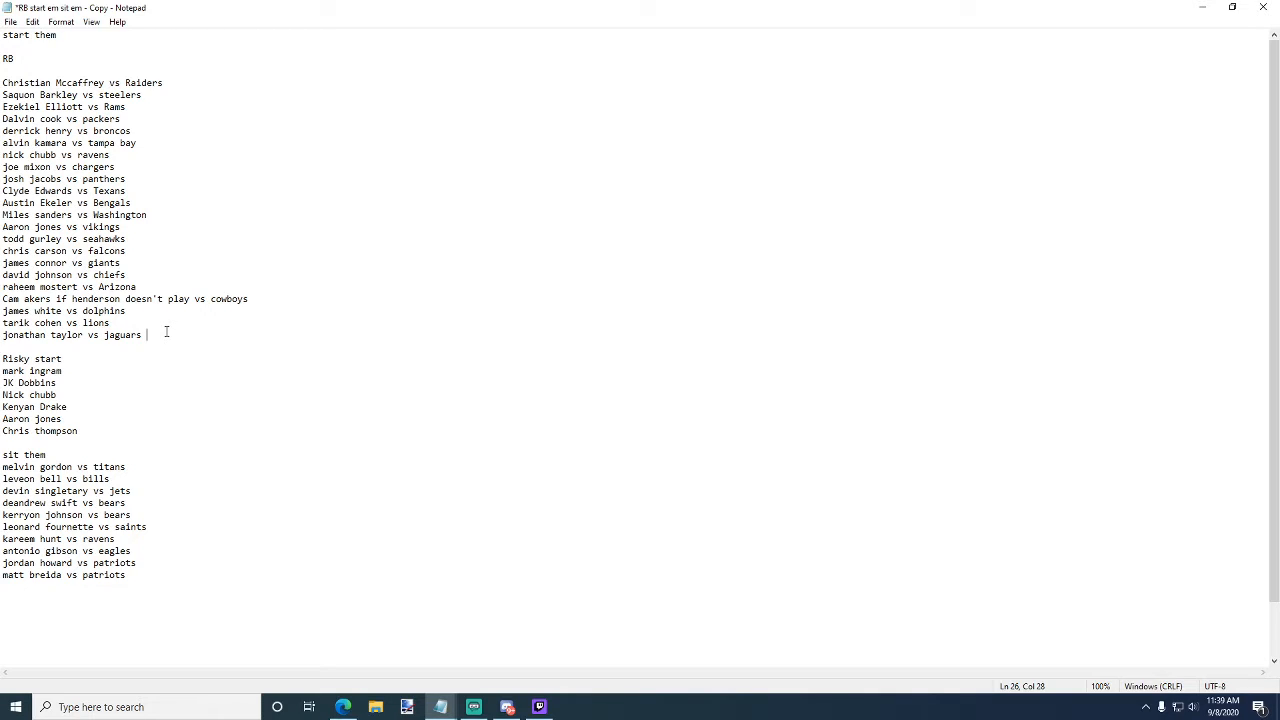
pyautogui.moveTo(181, 238)
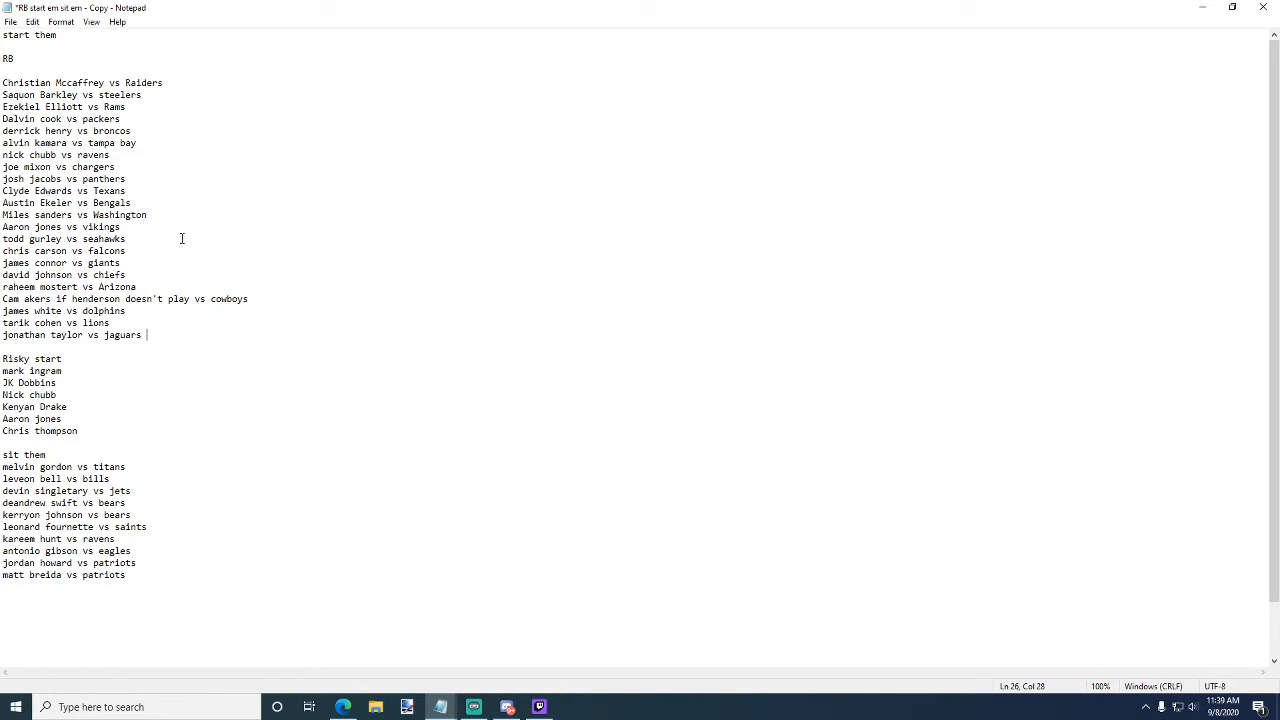
pyautogui.click(62, 371)
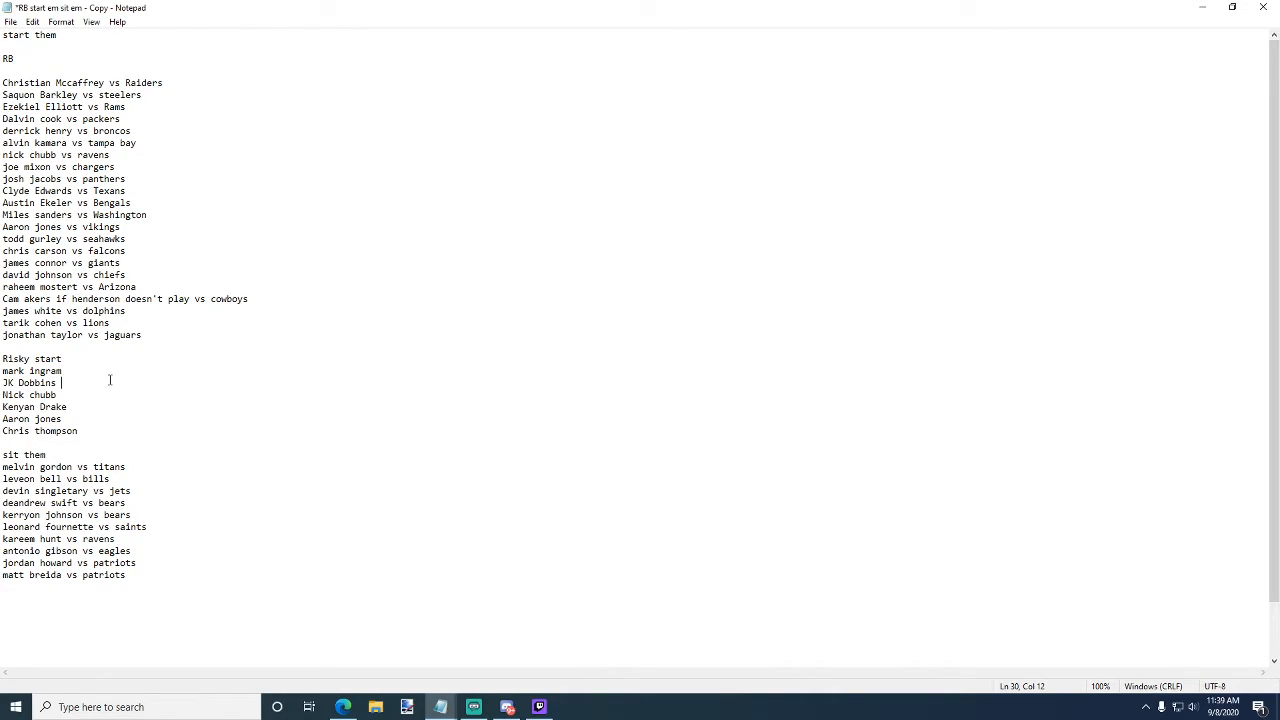
pyautogui.moveTo(102, 385)
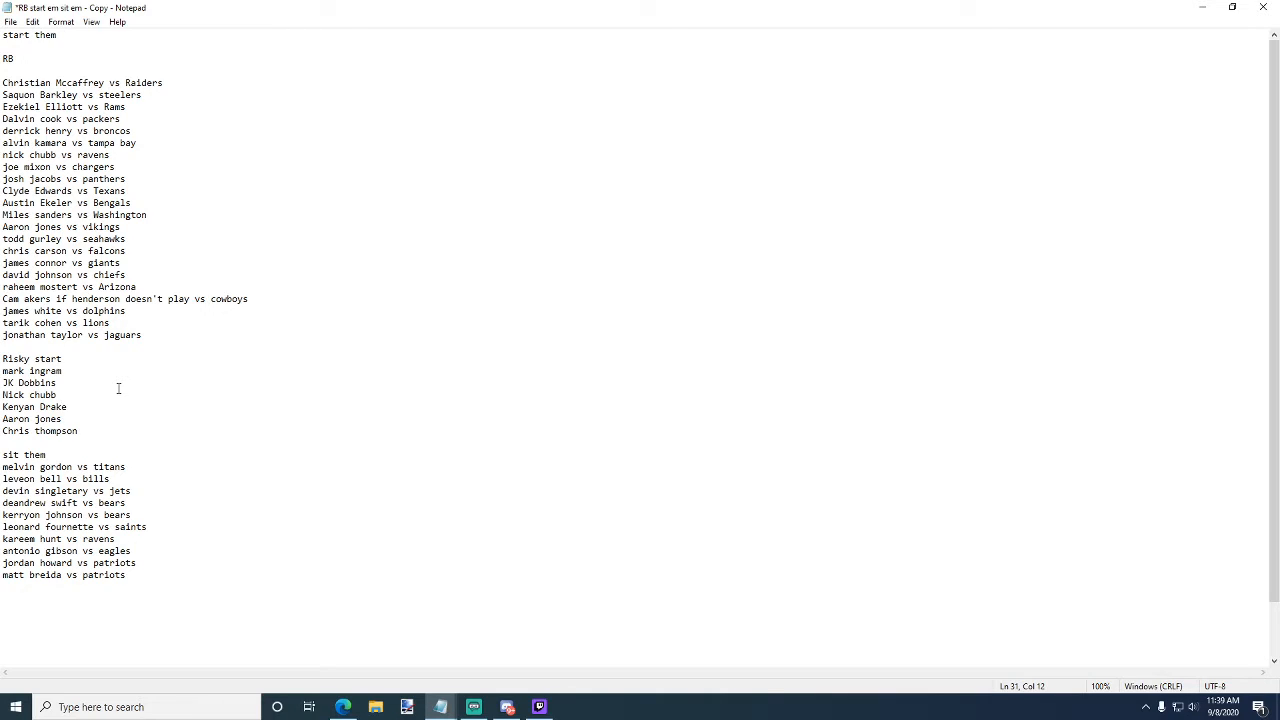
pyautogui.moveTo(122, 160)
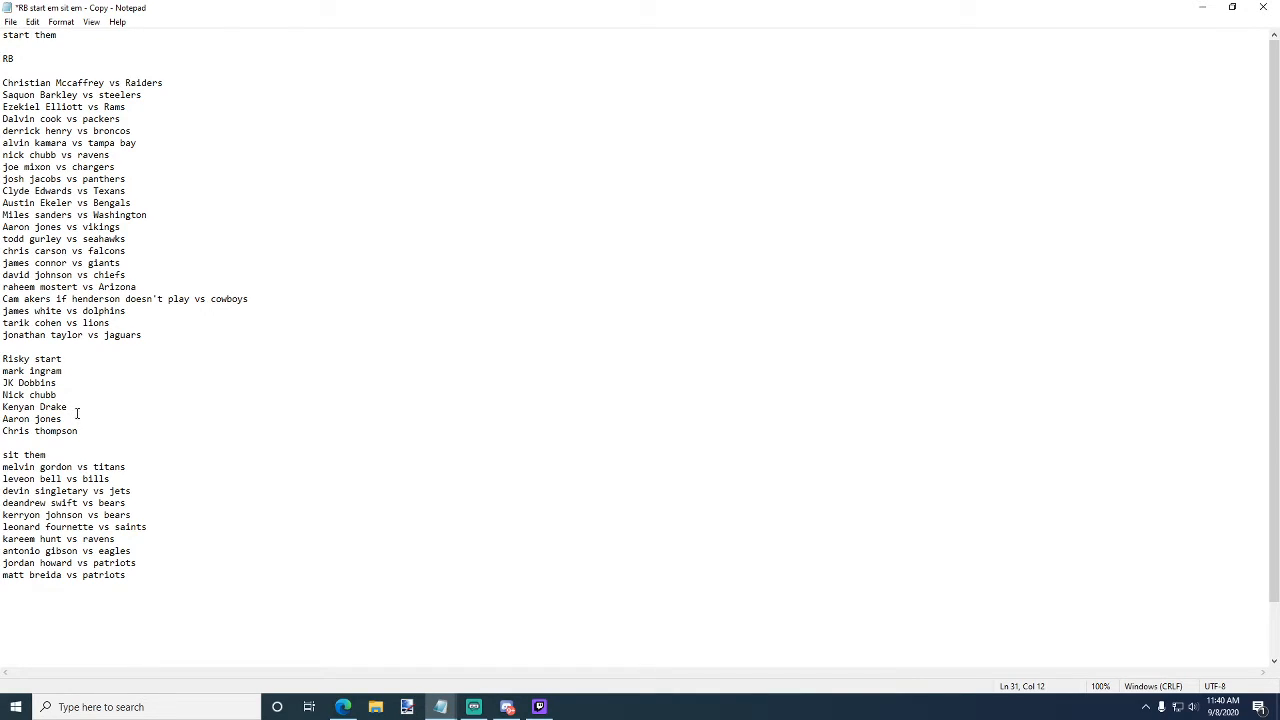
pyautogui.click(73, 407)
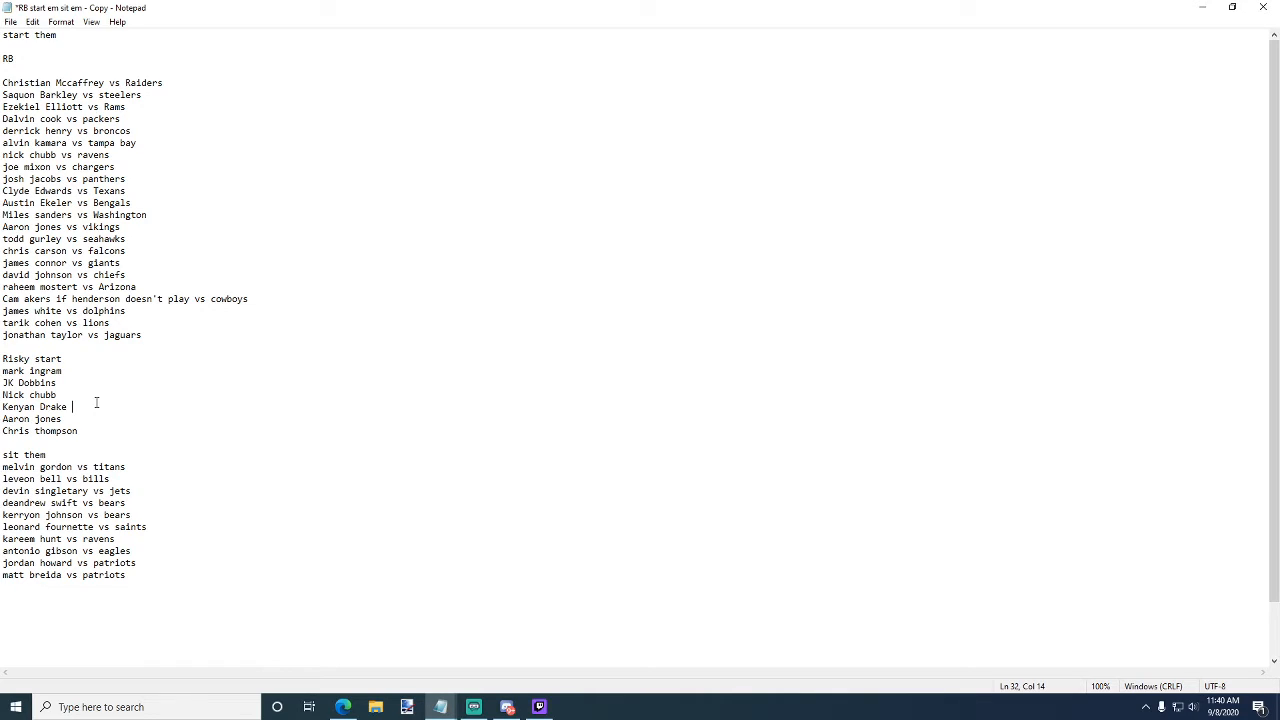
pyautogui.moveTo(89, 382)
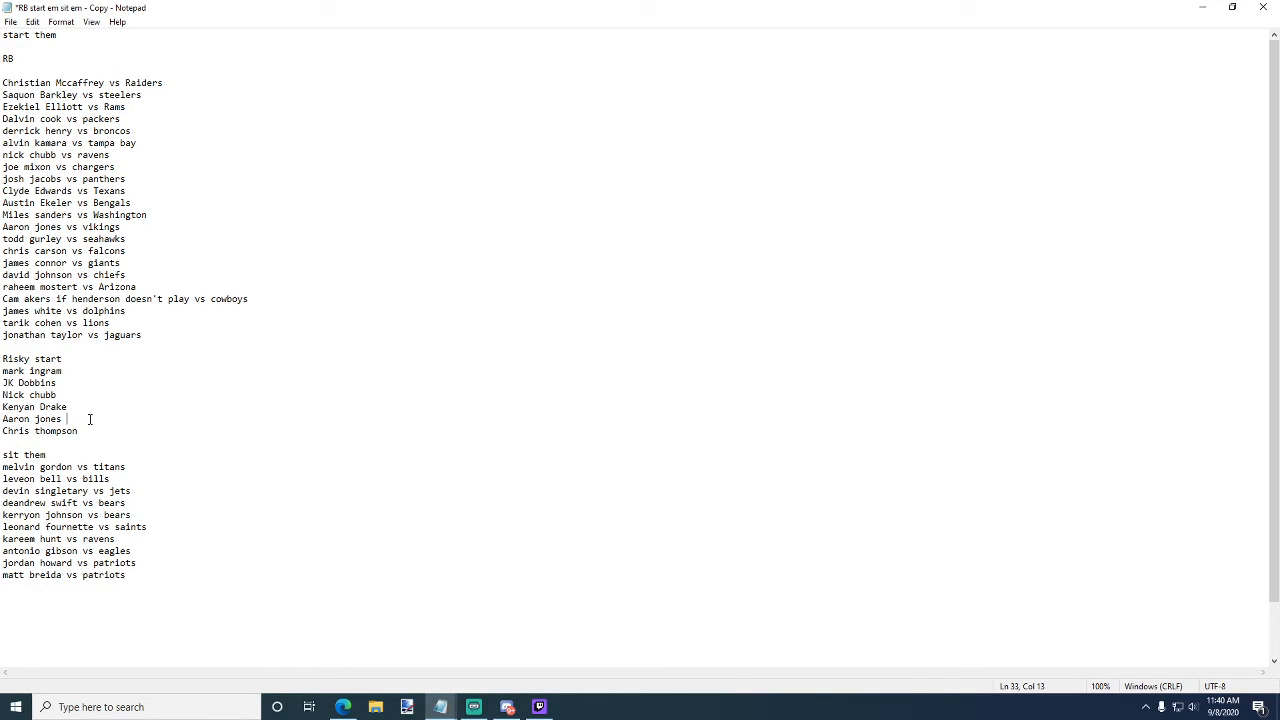
pyautogui.moveTo(119, 401)
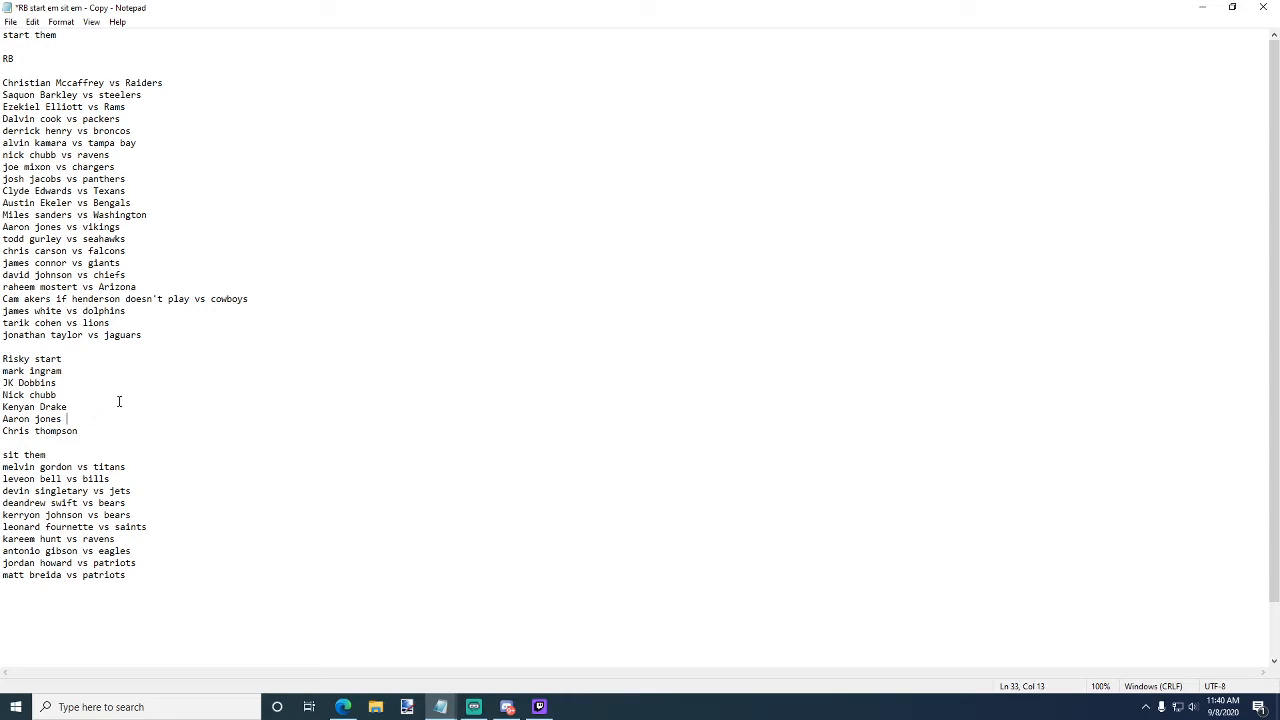
pyautogui.doubleClick(48, 418)
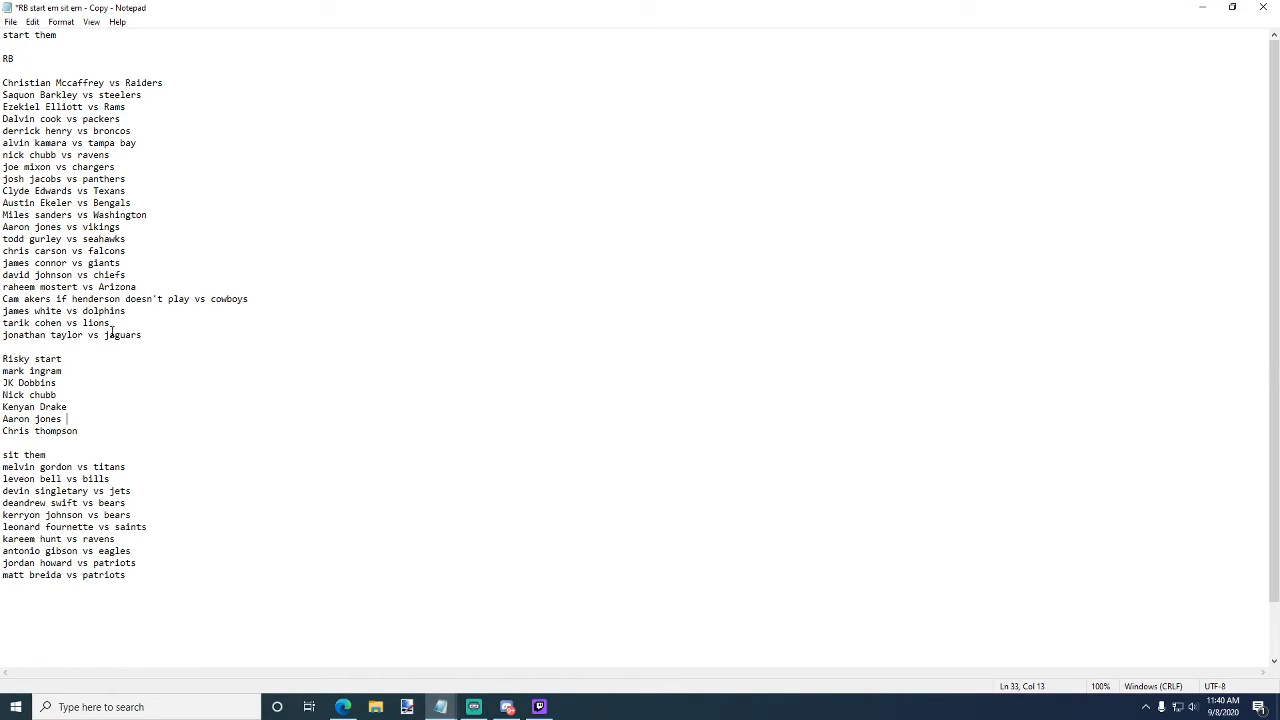
pyautogui.click(77, 431)
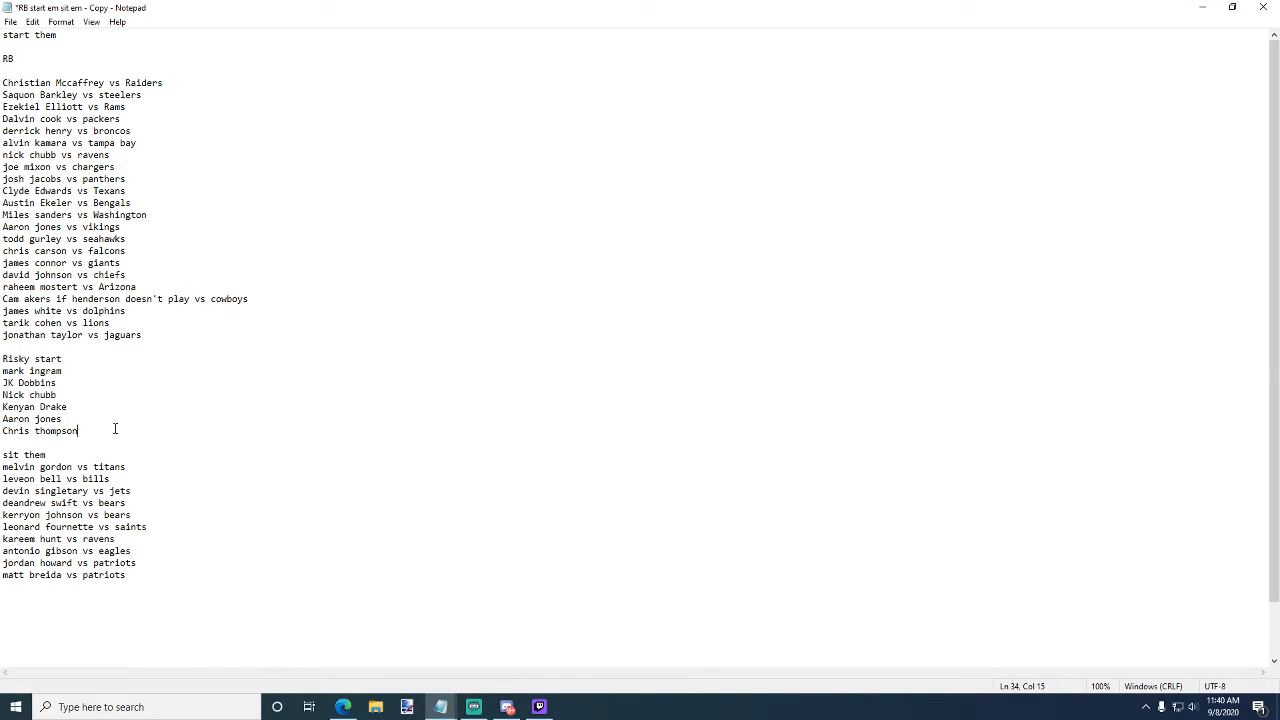
pyautogui.moveTo(231, 456)
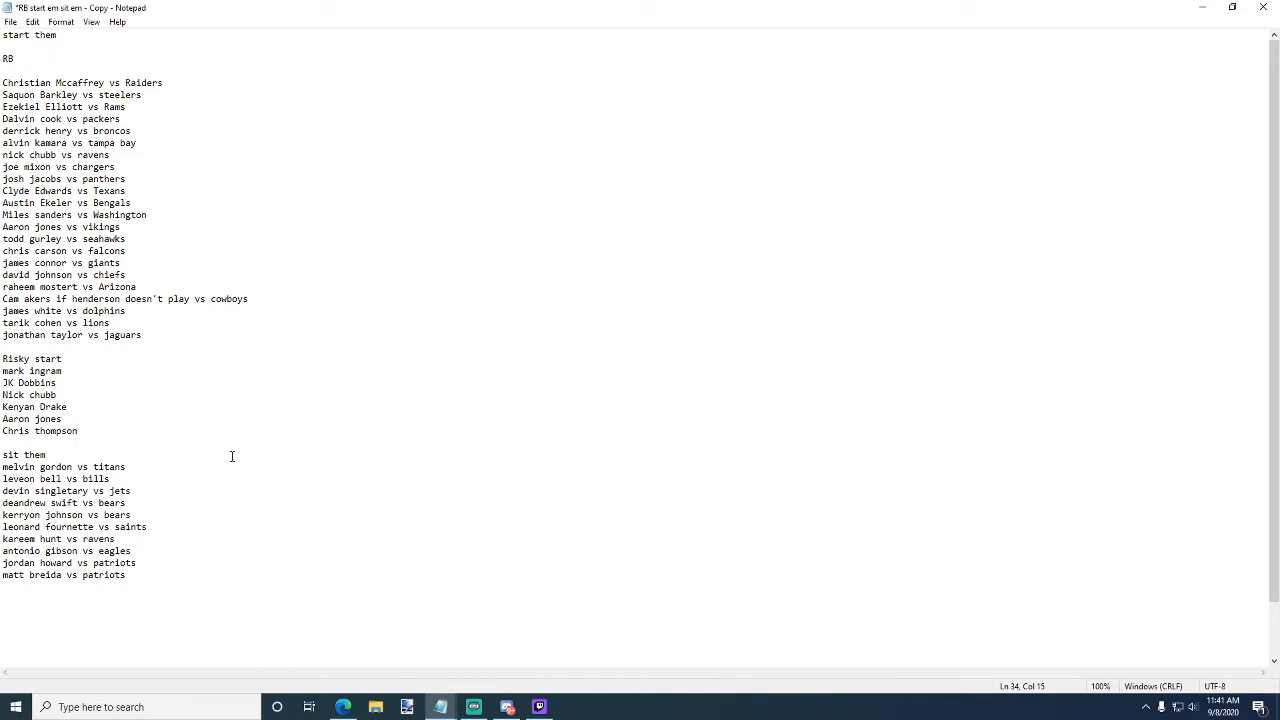
pyautogui.click(77, 431)
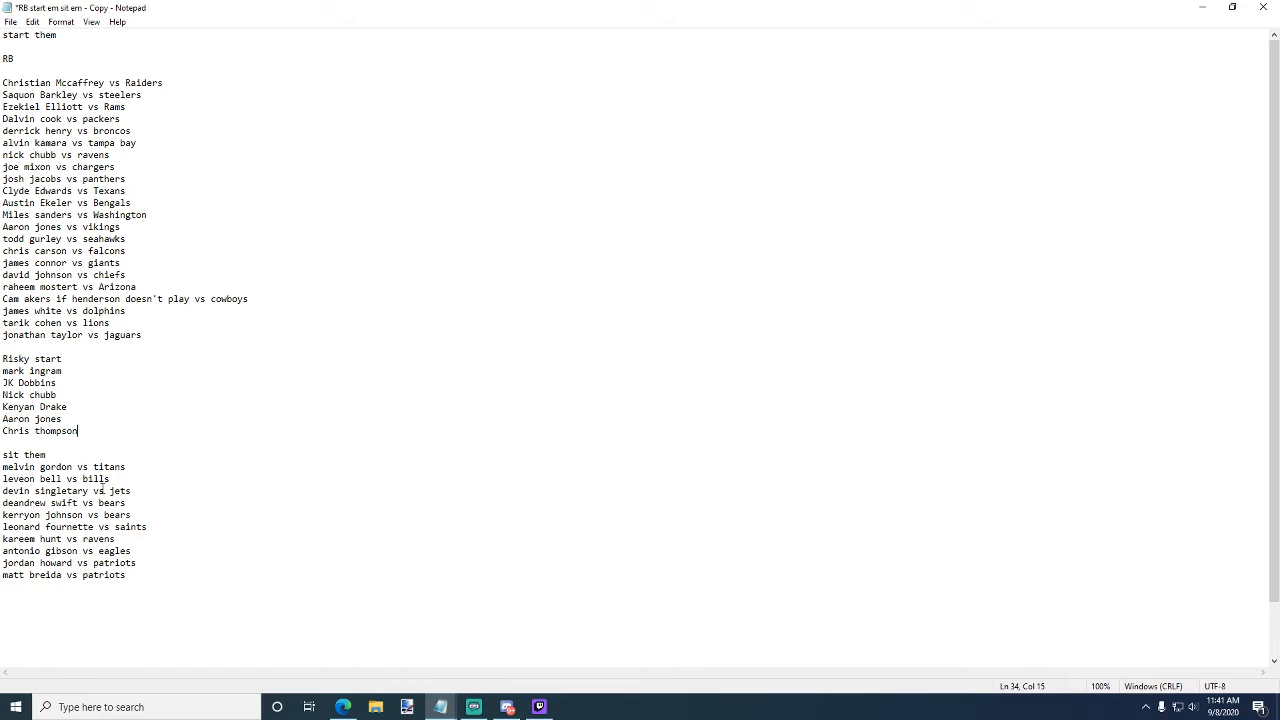
pyautogui.moveTo(106, 467)
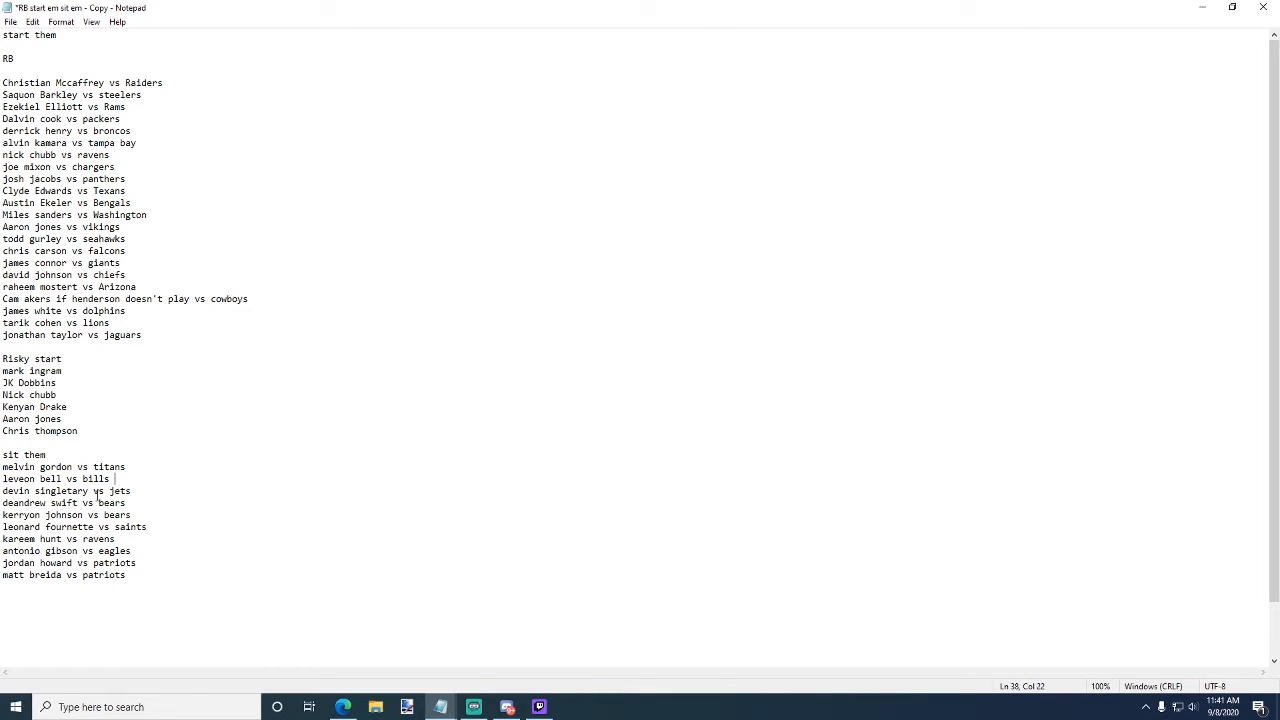
pyautogui.doubleClick(35, 491)
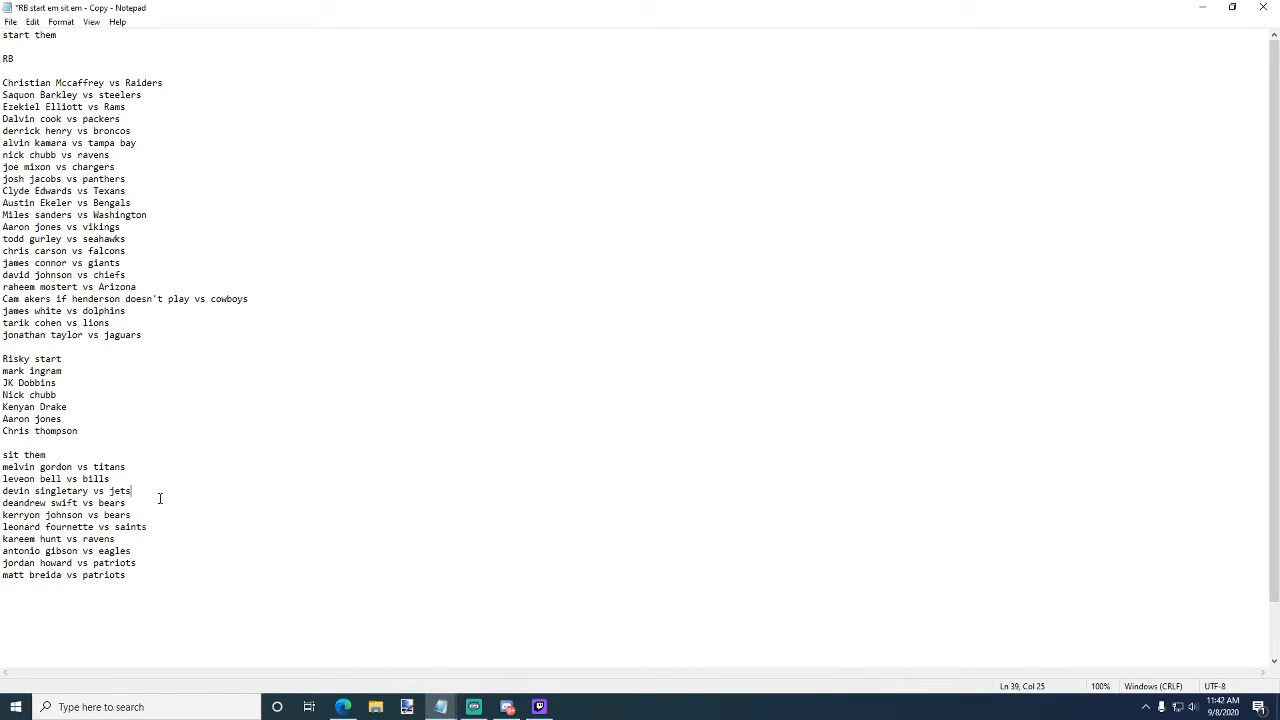
pyautogui.moveTo(186, 537)
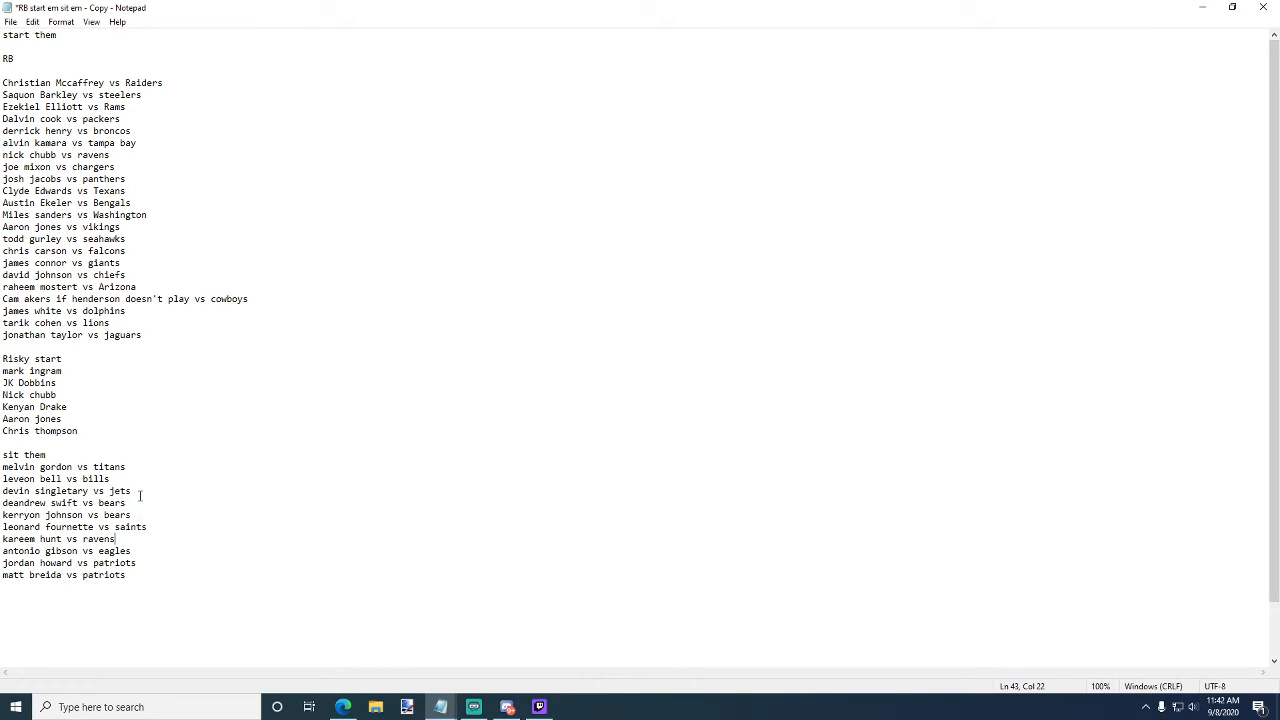
pyautogui.moveTo(167, 518)
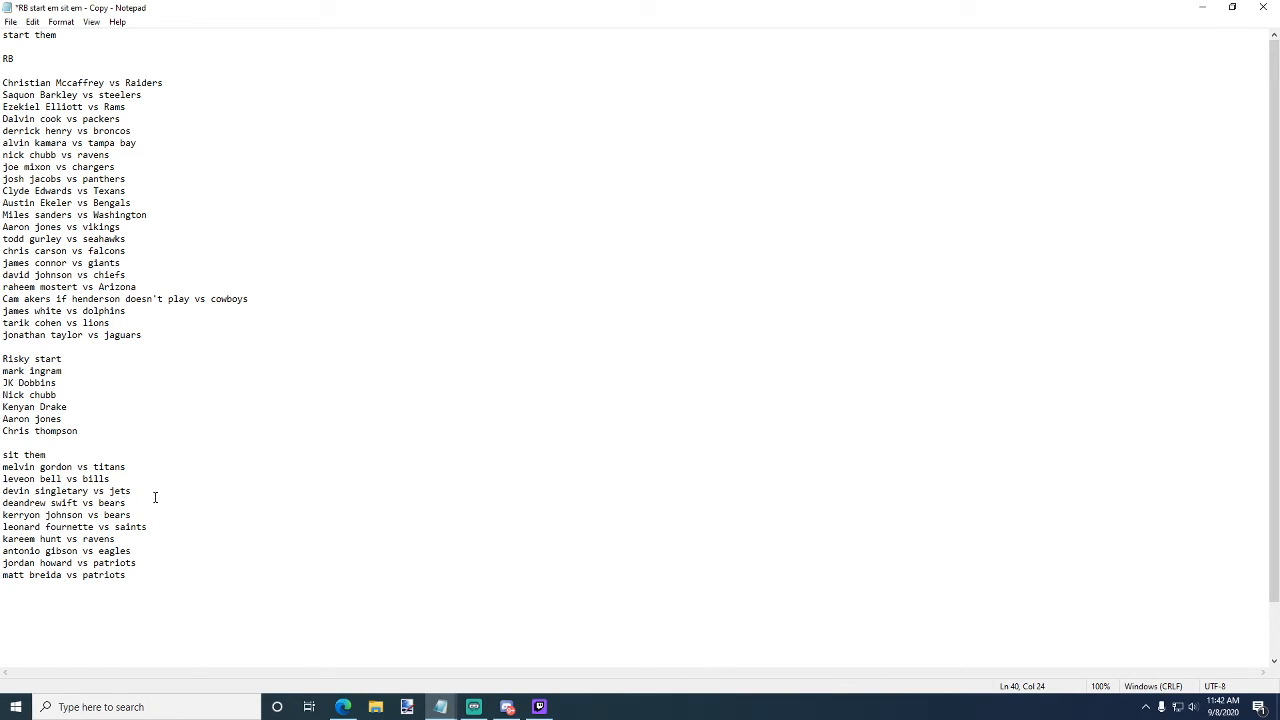
pyautogui.moveTo(163, 517)
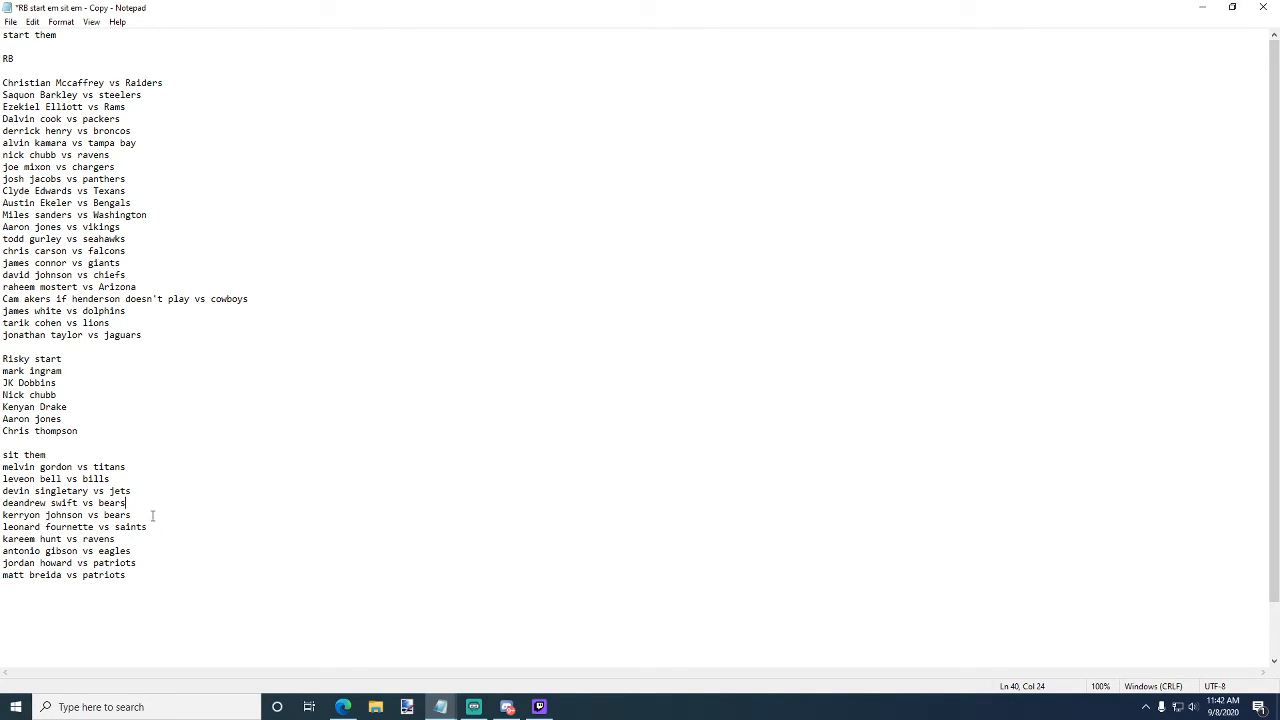
pyautogui.click(147, 527)
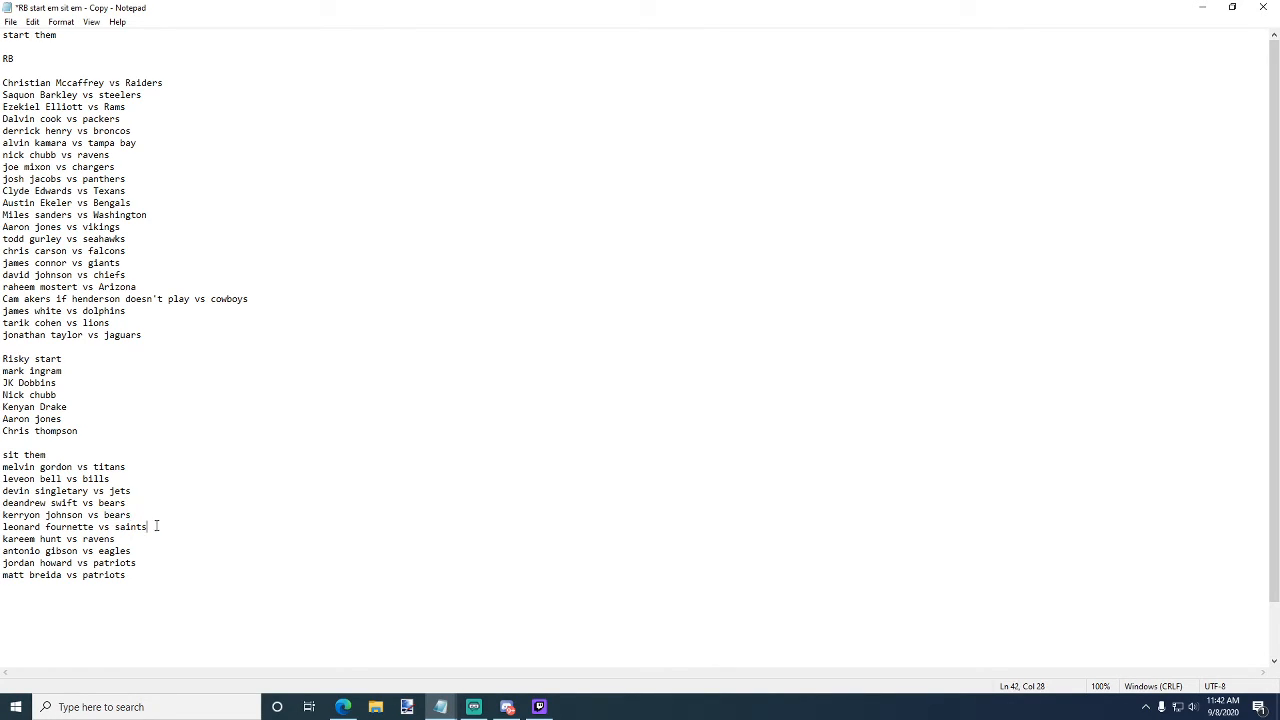
pyautogui.click(173, 538)
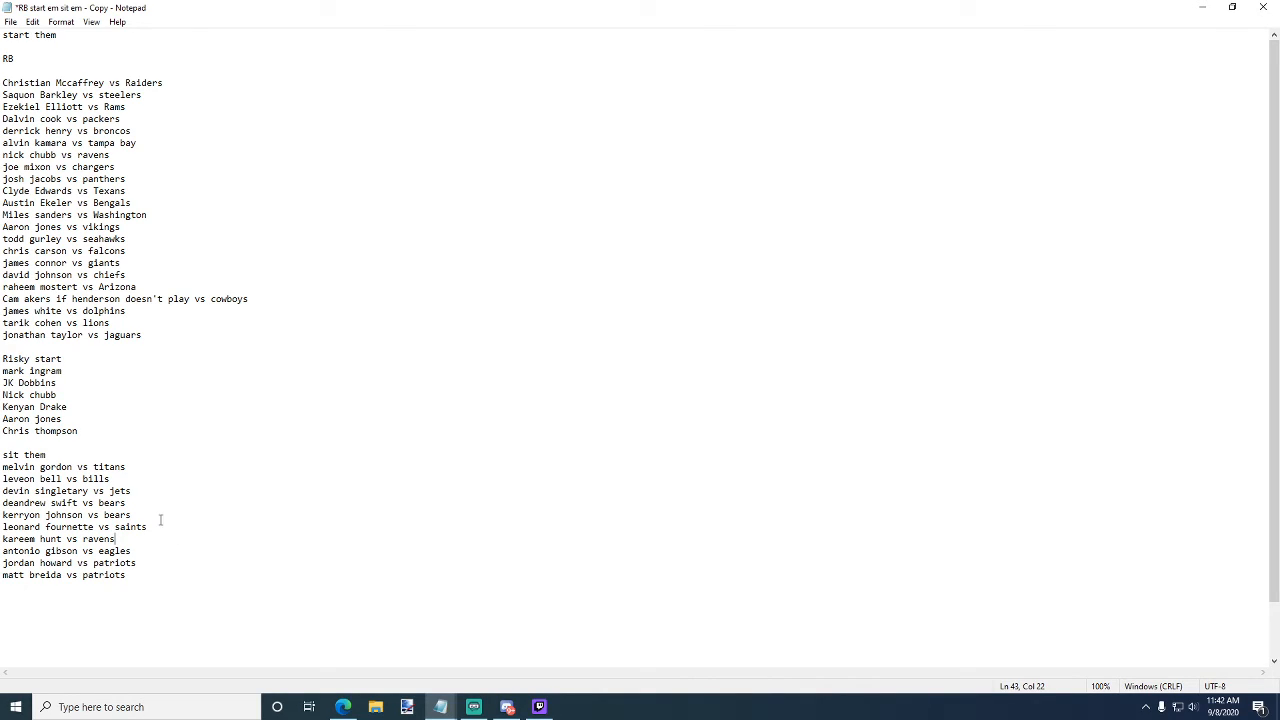
pyautogui.moveTo(161, 494)
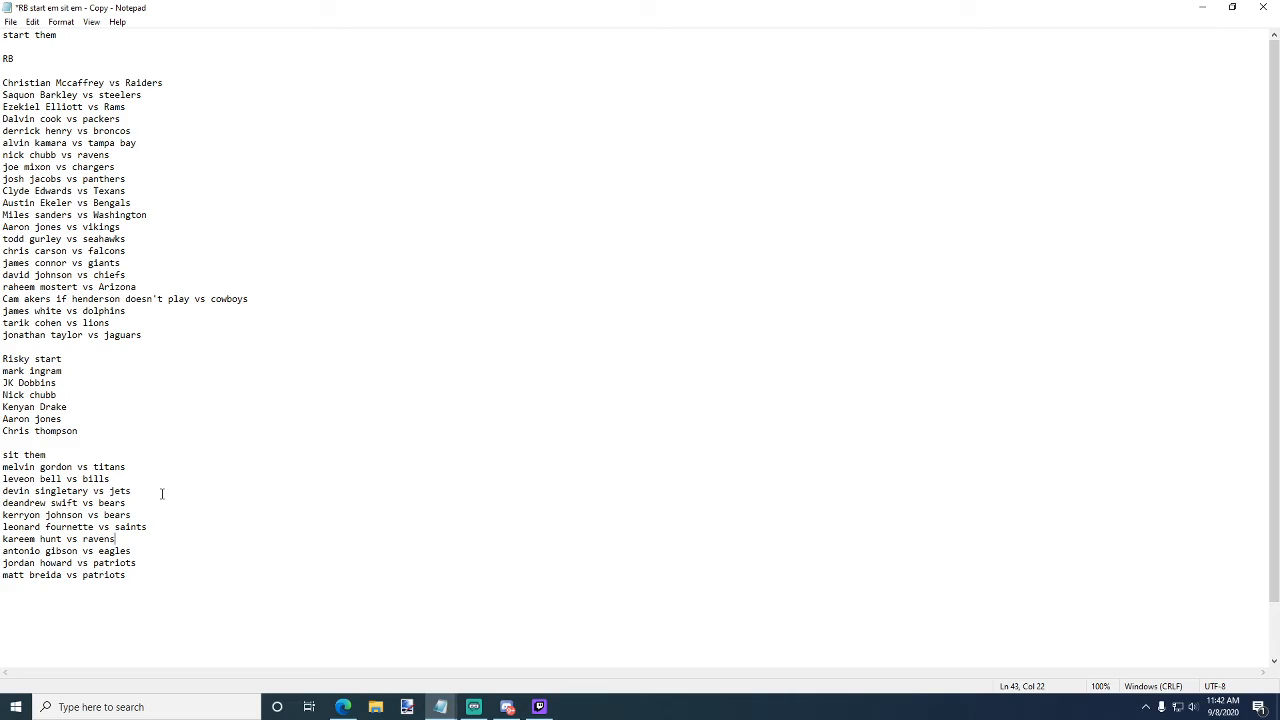
pyautogui.click(184, 527)
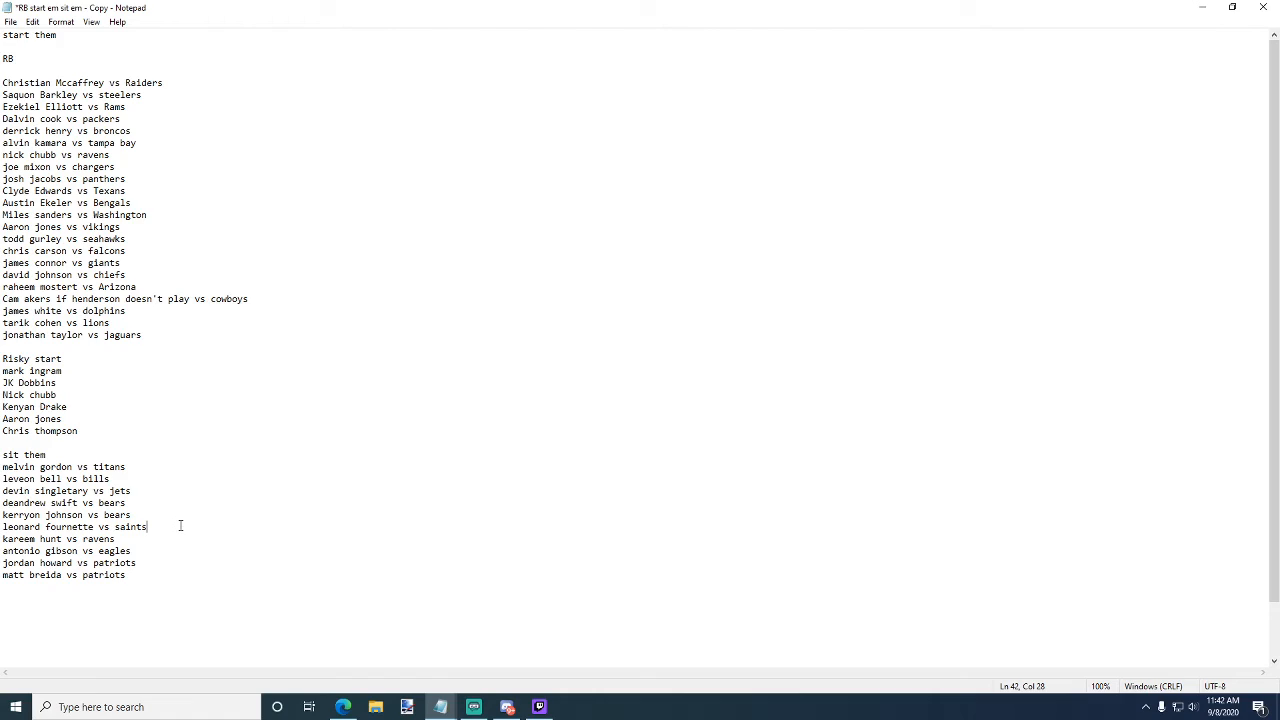
pyautogui.click(114, 539)
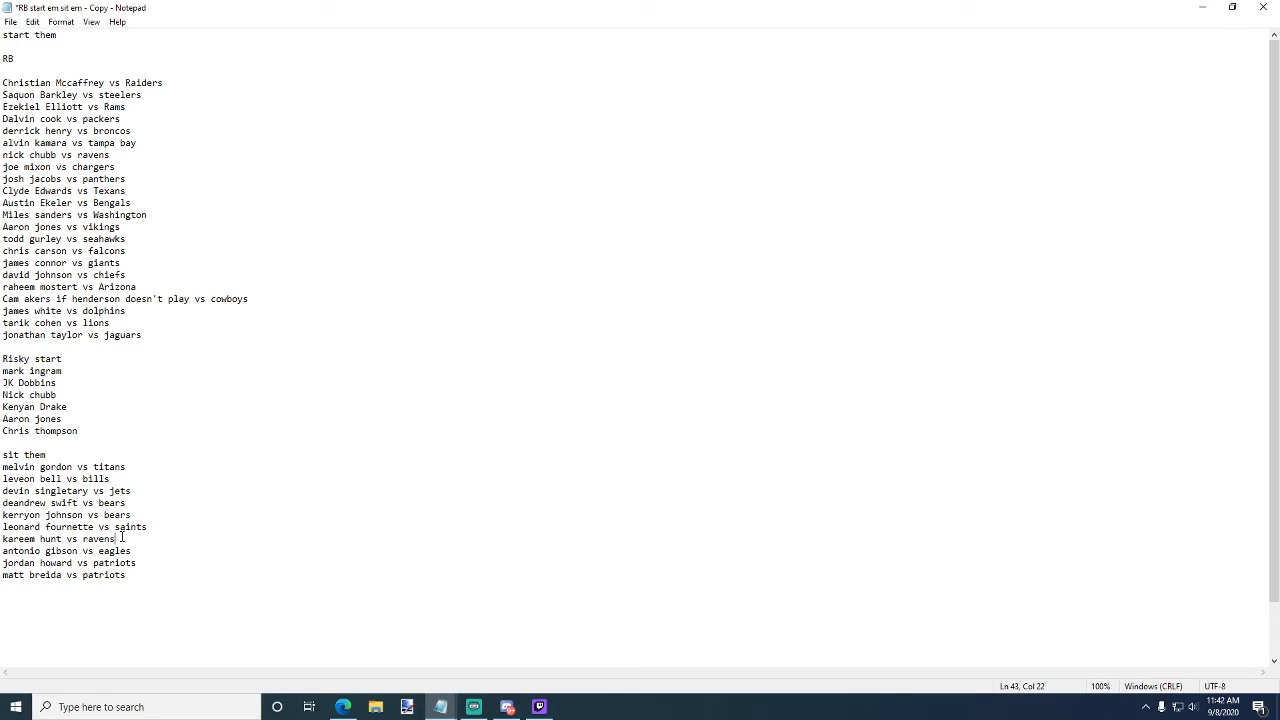
pyautogui.moveTo(168, 545)
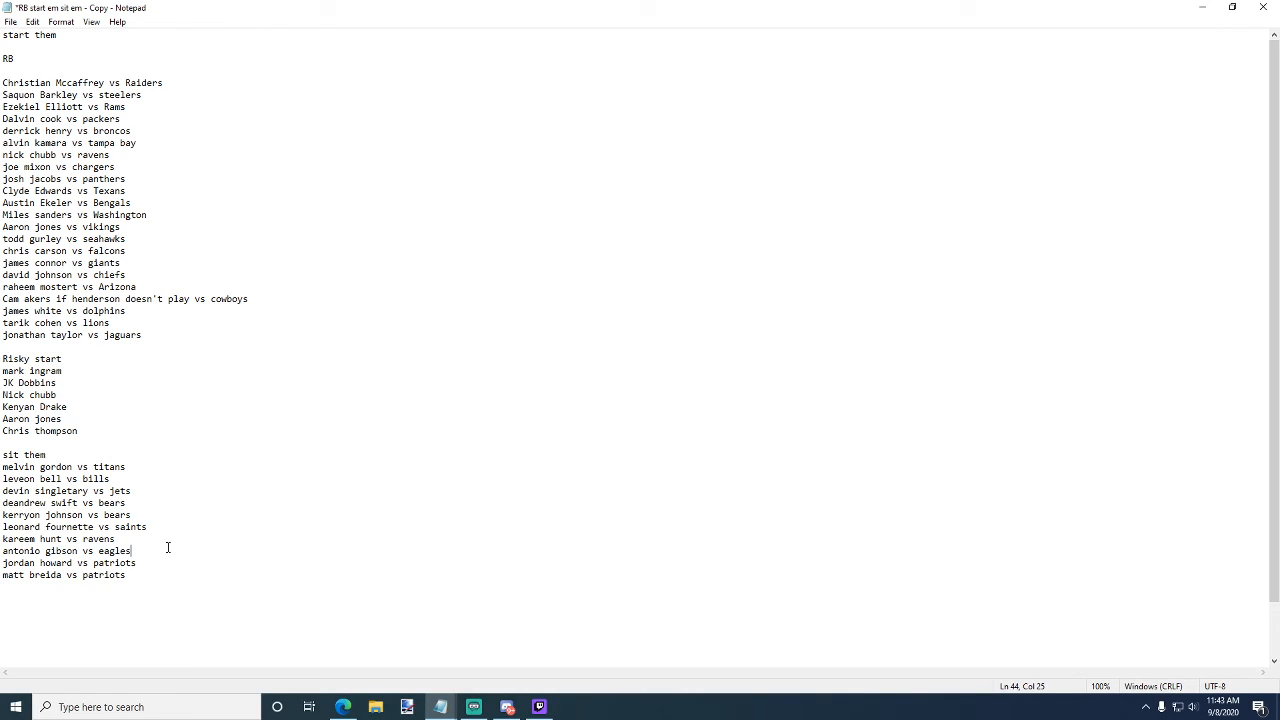
pyautogui.moveTo(163, 562)
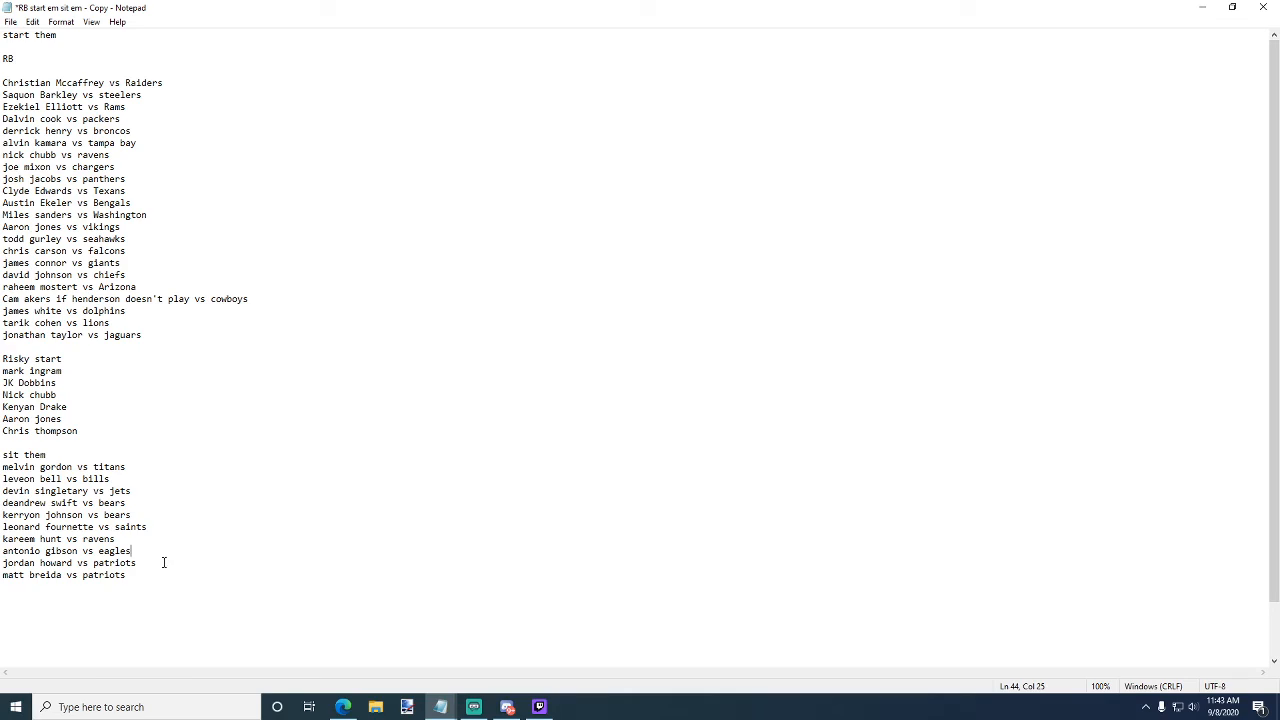
pyautogui.doubleClick(104, 575)
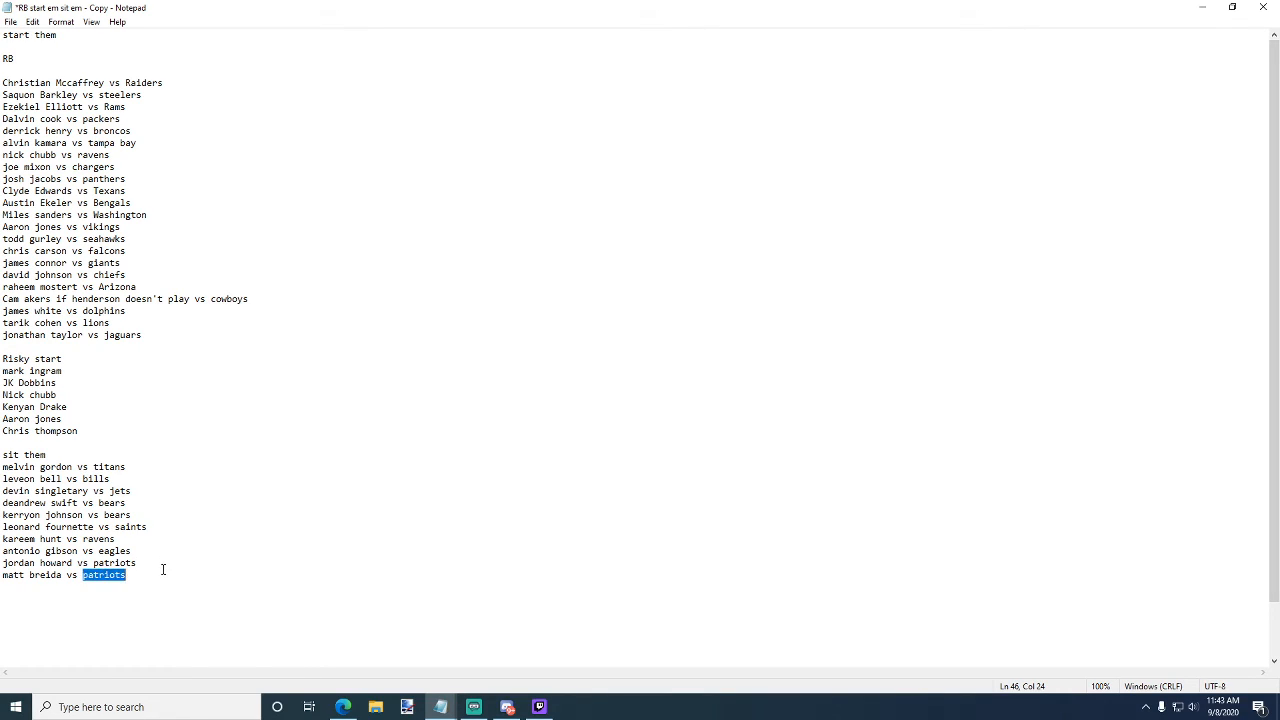